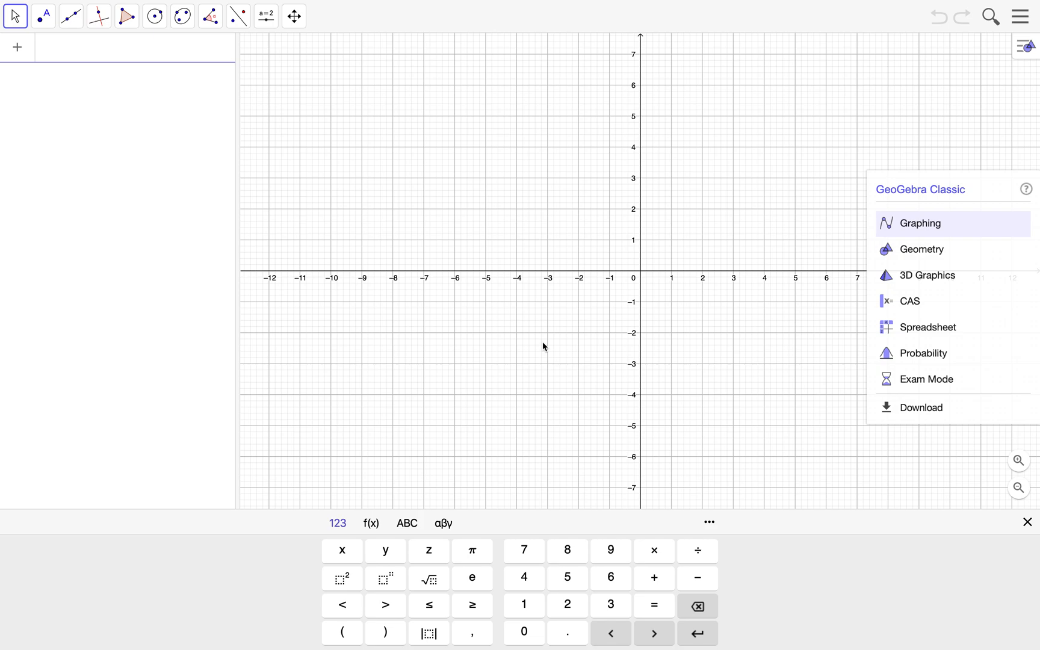
pyautogui.moveTo(927, 276)
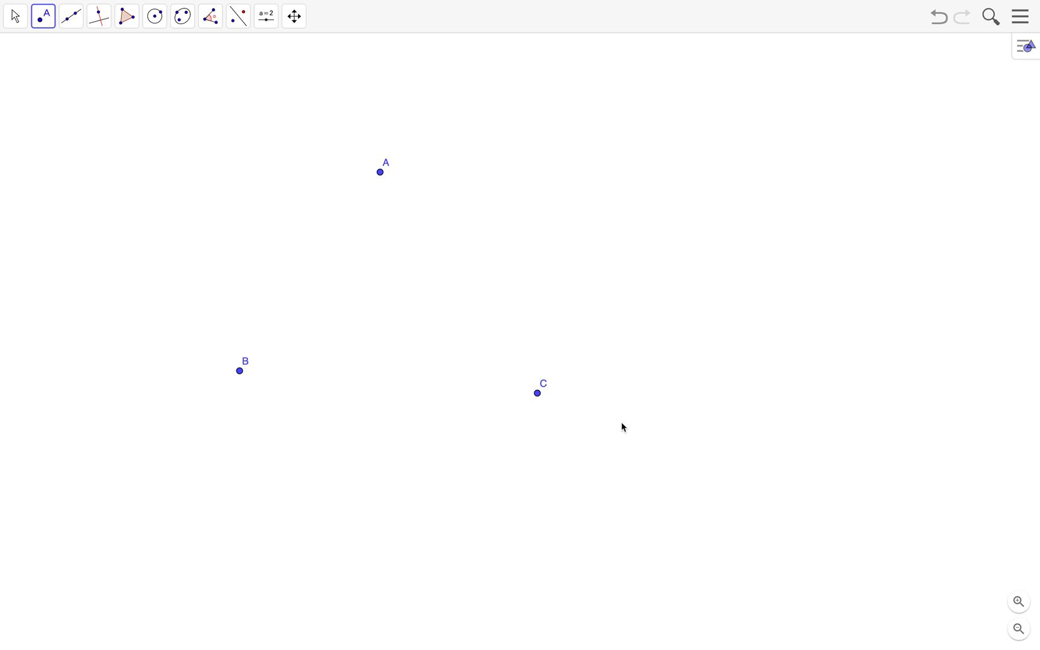
pyautogui.moveTo(483, 363)
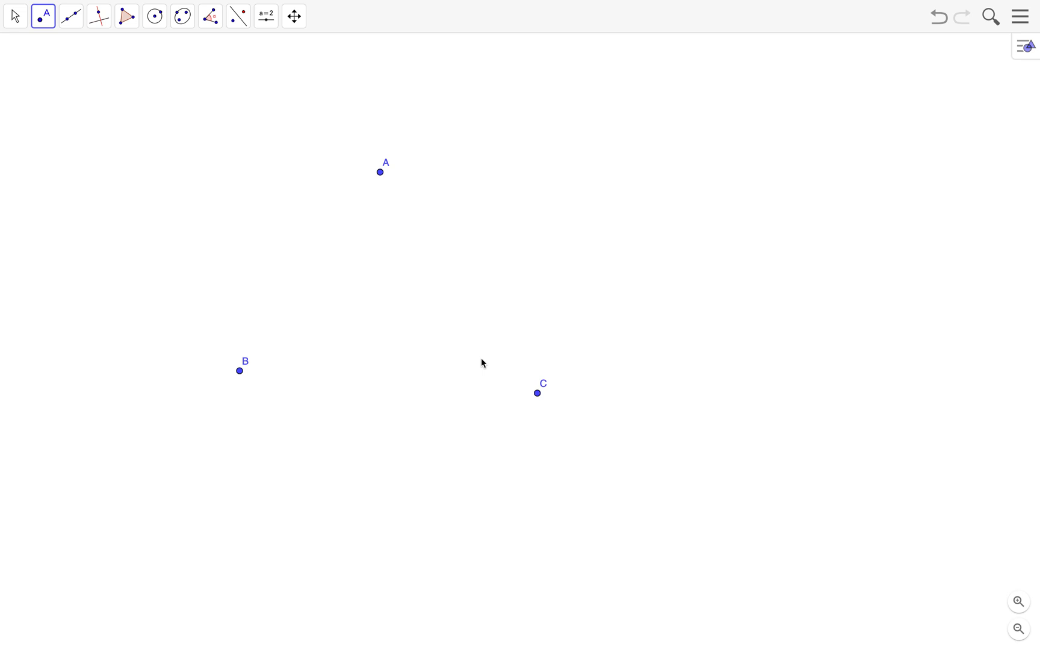
pyautogui.moveTo(381, 347)
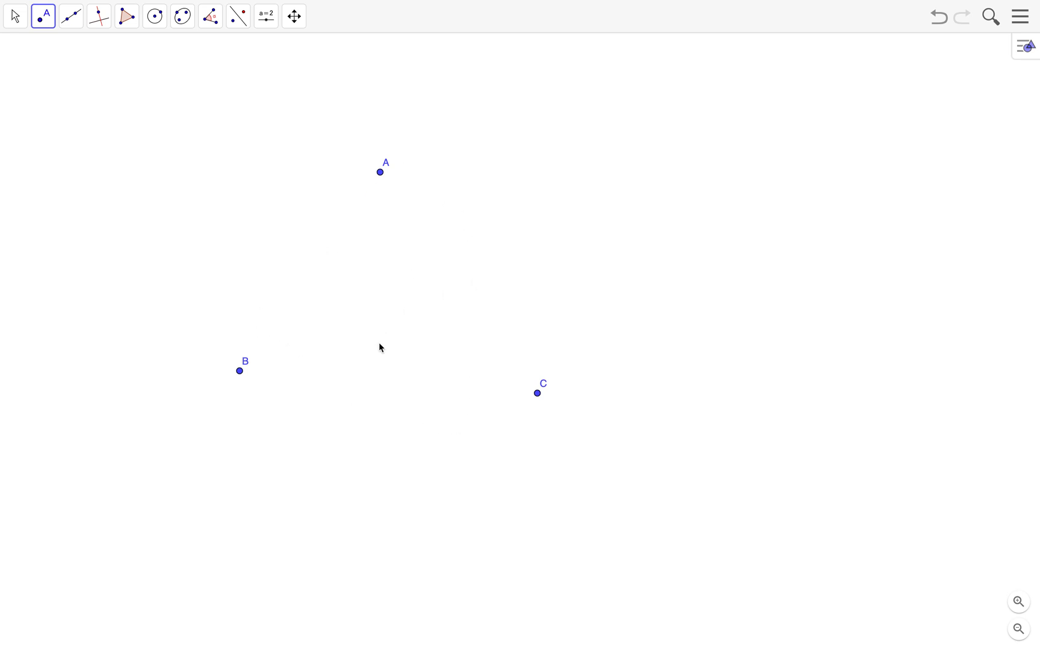
pyautogui.moveTo(351, 479)
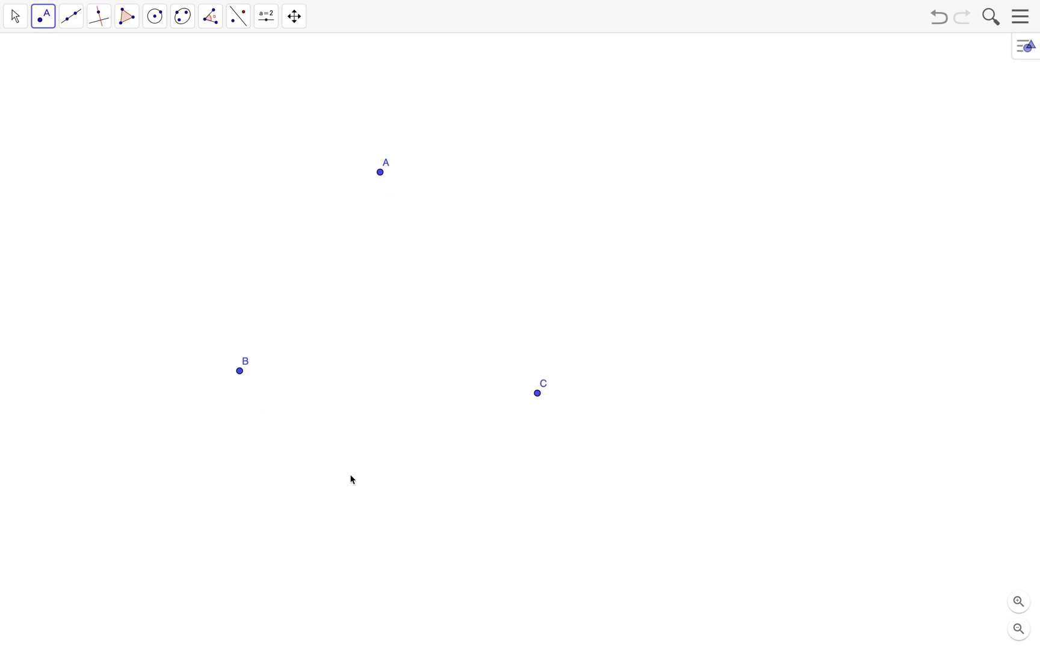
pyautogui.moveTo(344, 171)
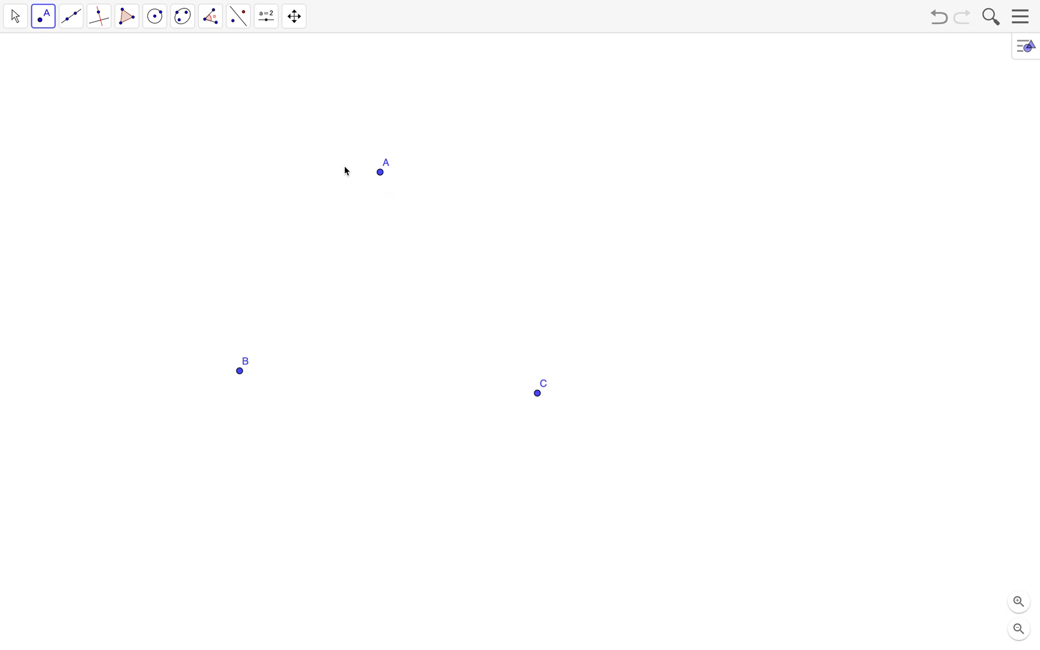
pyautogui.moveTo(375, 223)
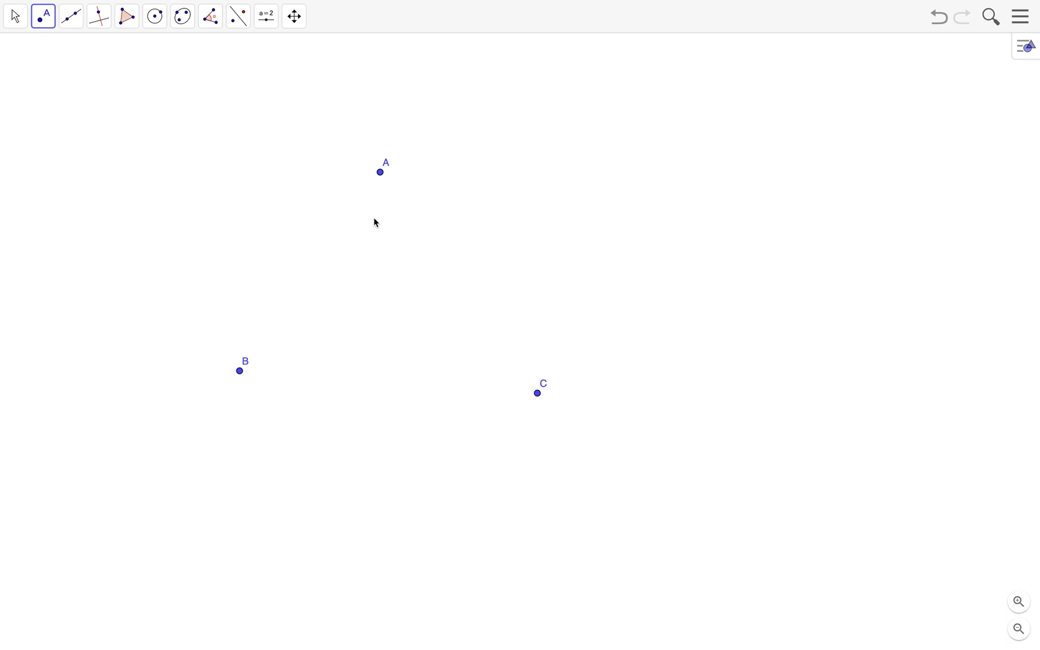
pyautogui.moveTo(369, 179)
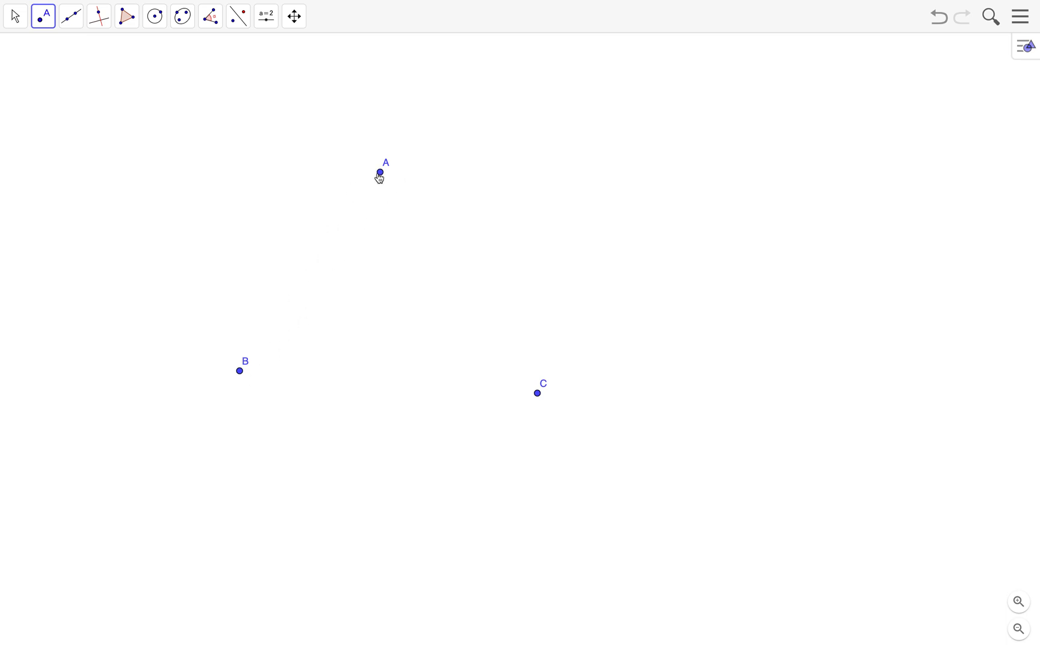
pyautogui.moveTo(126, 132)
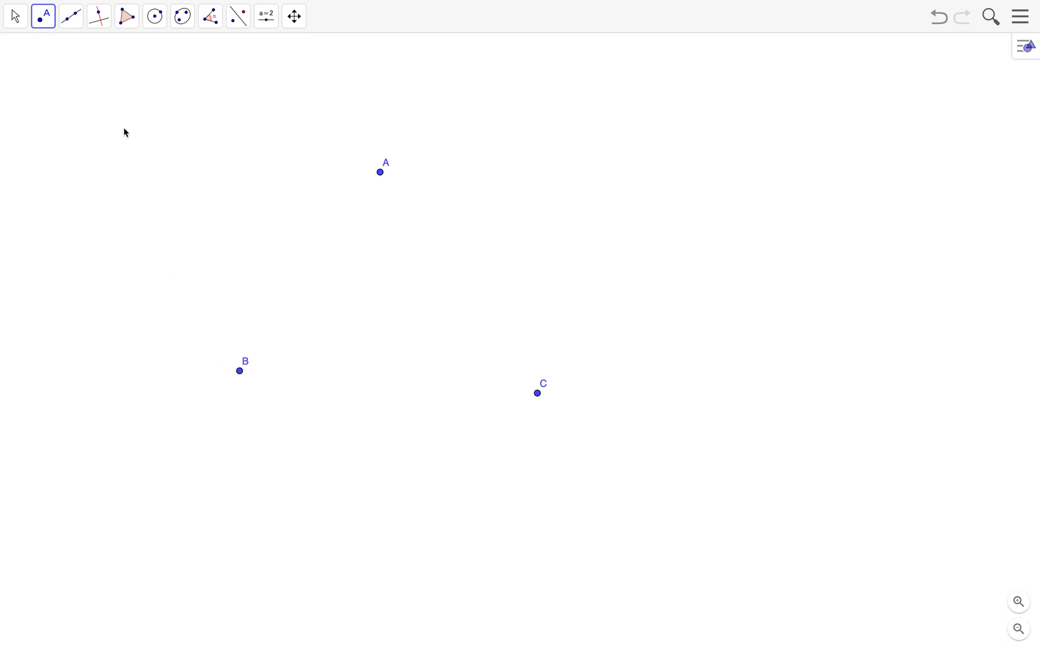
# - Construct the perpendicular bisectors of AB, BC and AC, then nudge point A upward
pyautogui.click(98, 16)
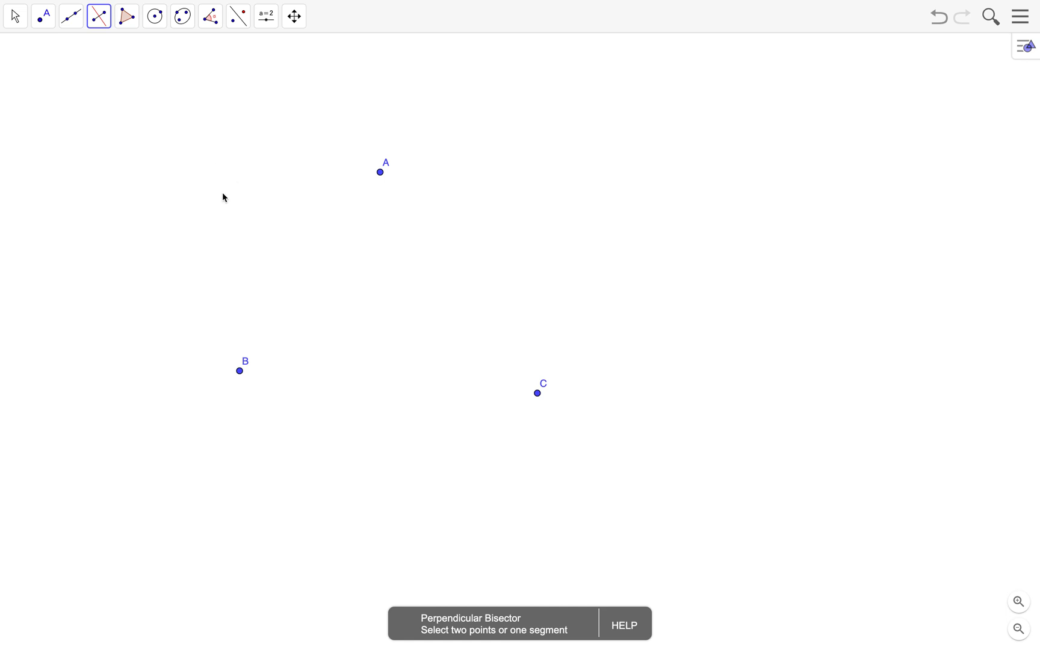
pyautogui.moveTo(297, 252)
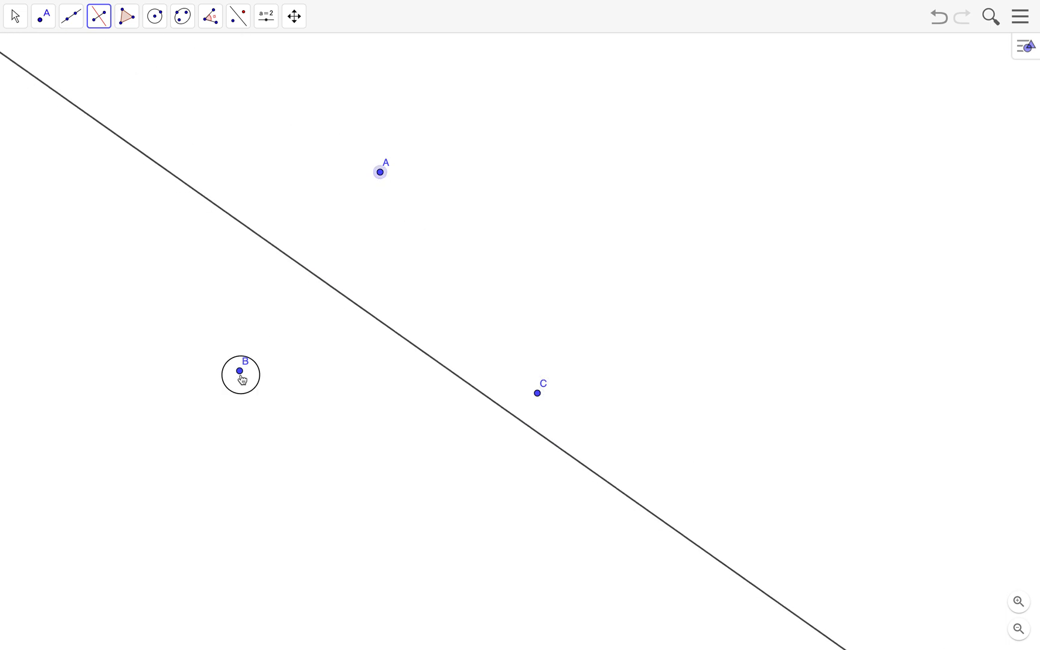
pyautogui.moveTo(381, 172)
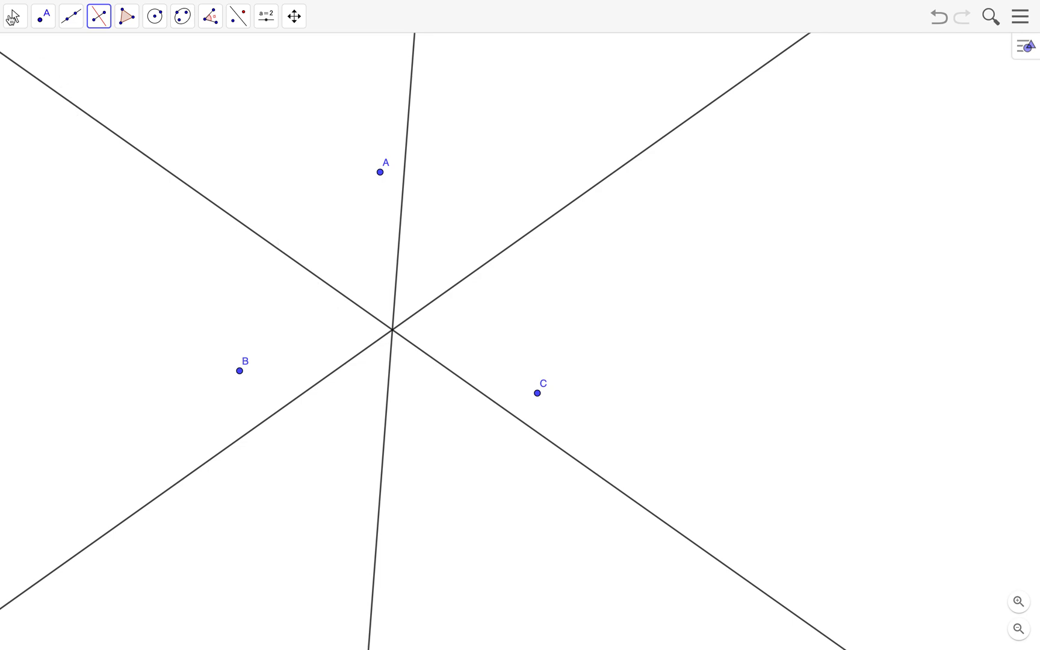
pyautogui.click(14, 15)
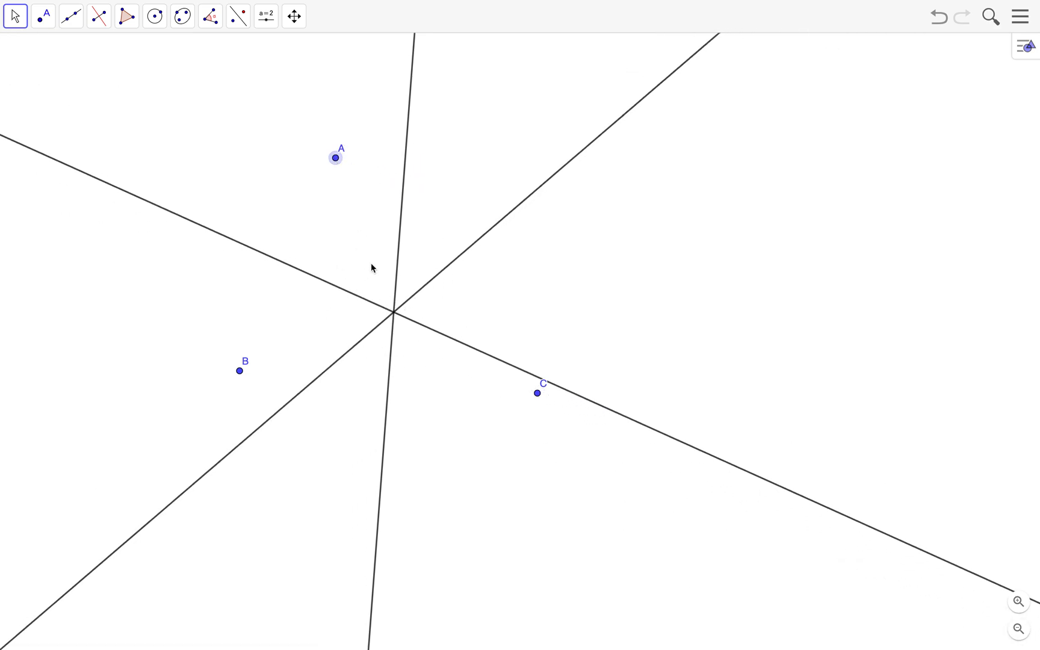
pyautogui.moveTo(37, 51)
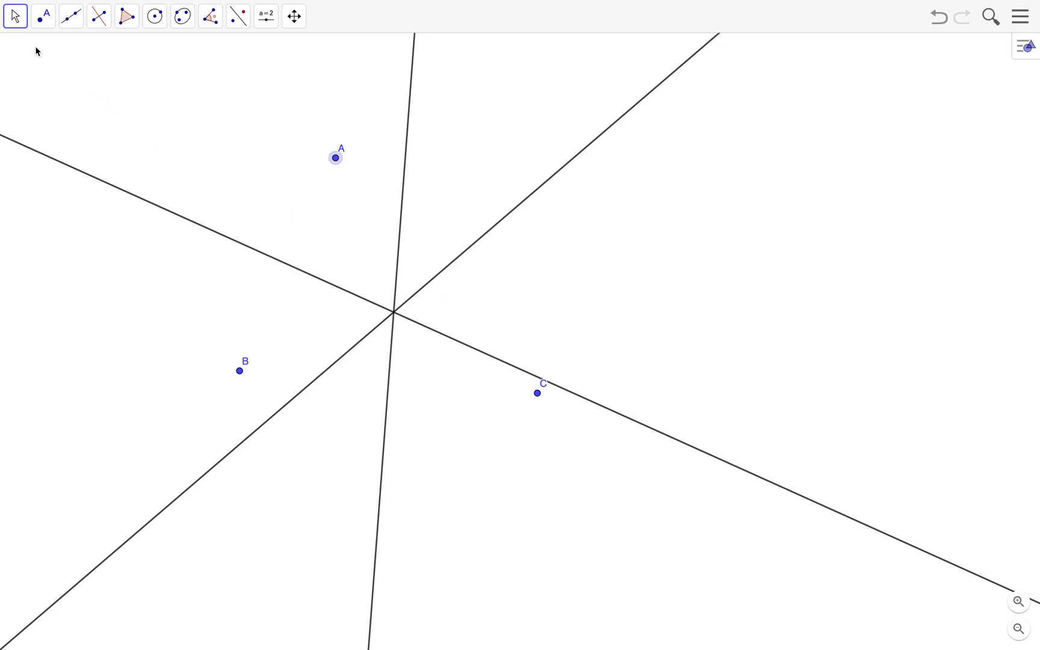
# - Mark the bisectors' common crossing as intersection point D
pyautogui.click(42, 16)
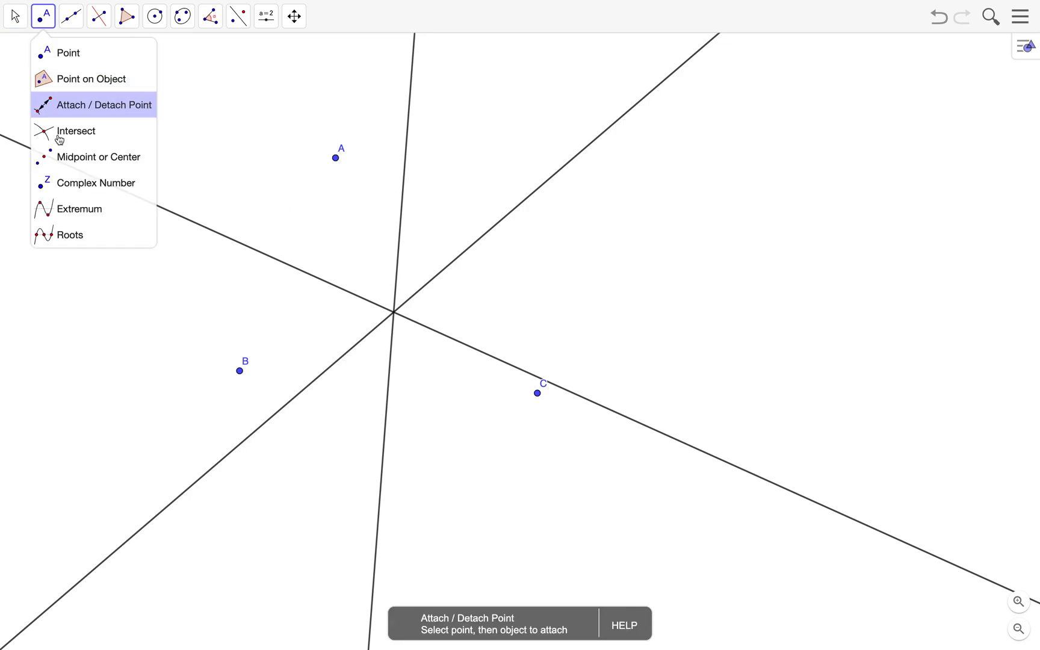
pyautogui.click(75, 131)
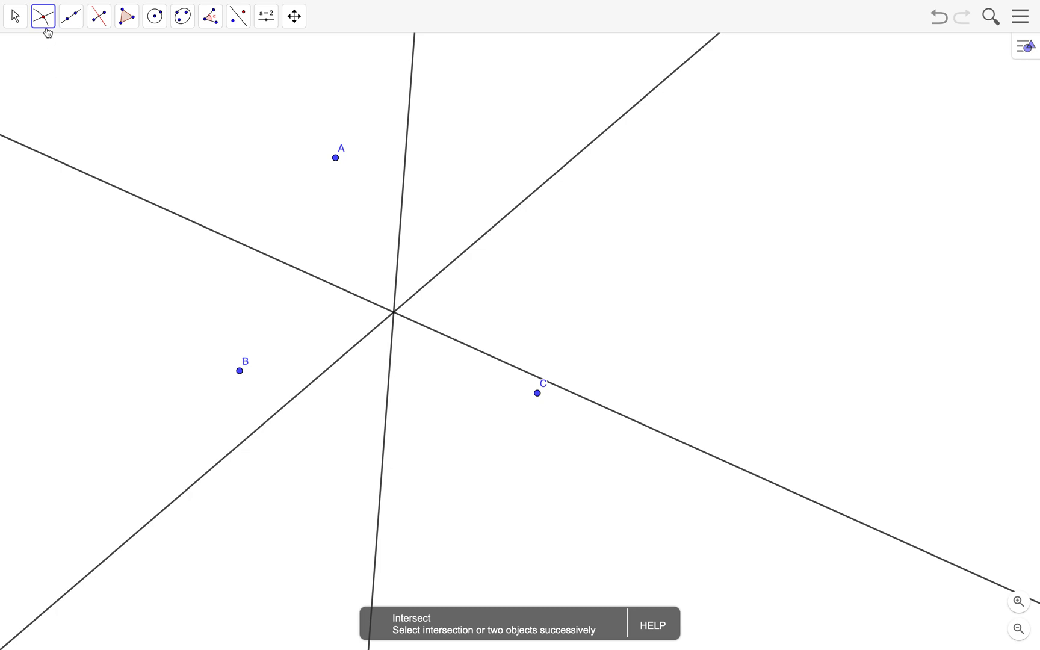
pyautogui.moveTo(112, 173)
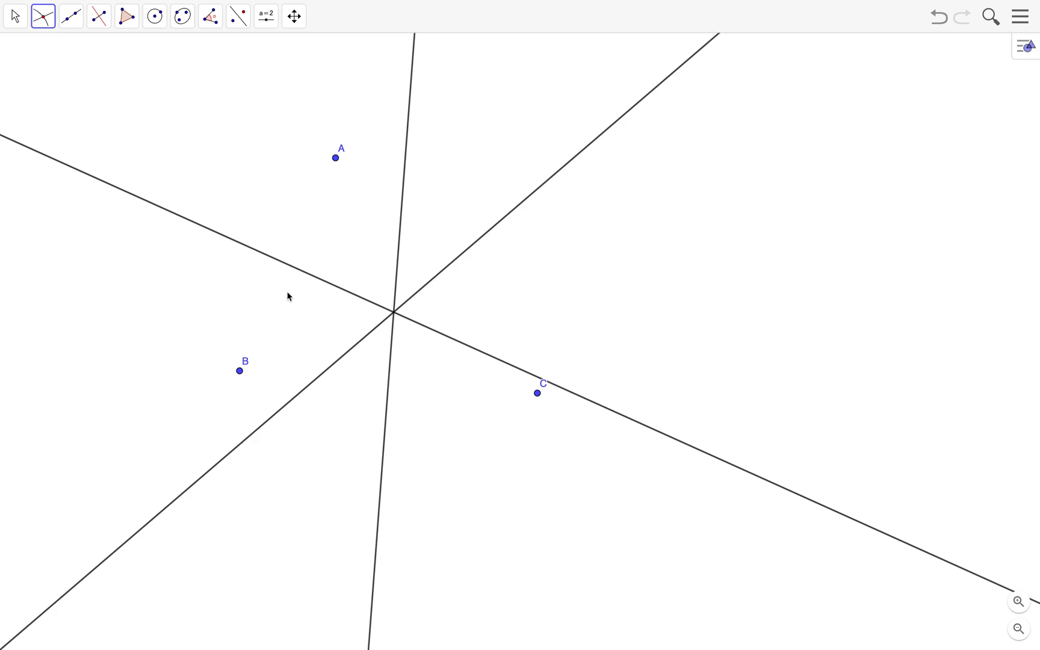
pyautogui.moveTo(338, 294)
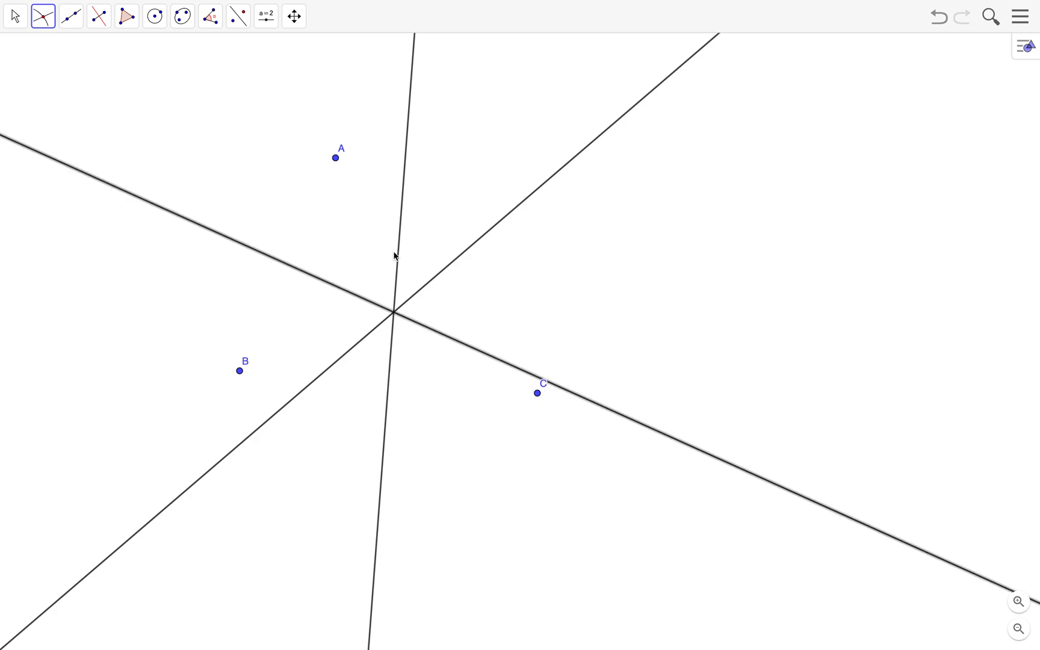
pyautogui.click(398, 312)
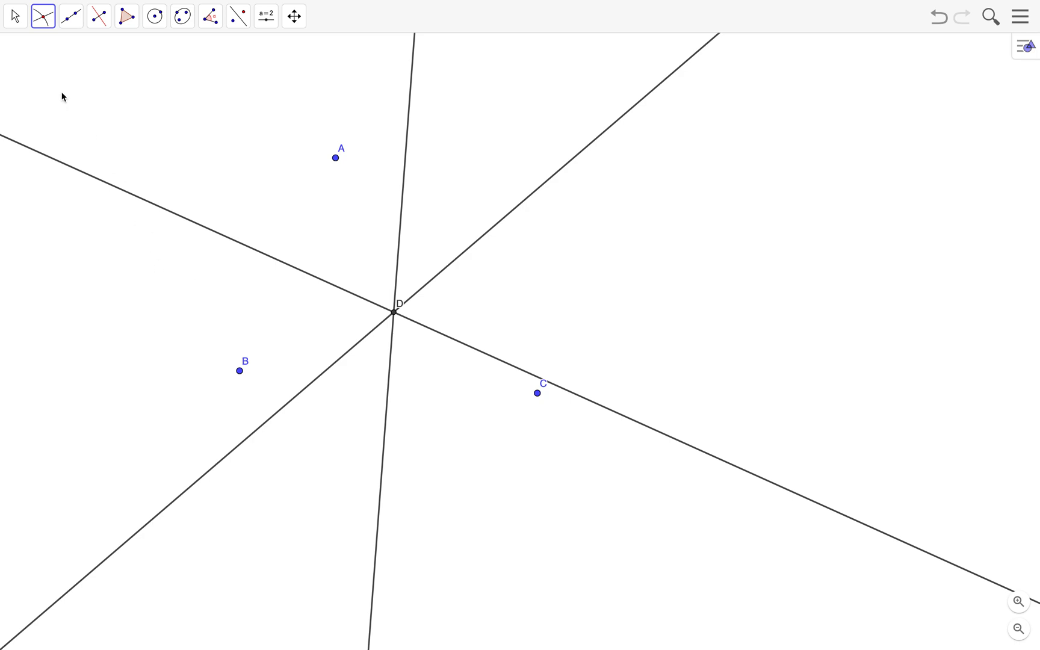
pyautogui.click(14, 15)
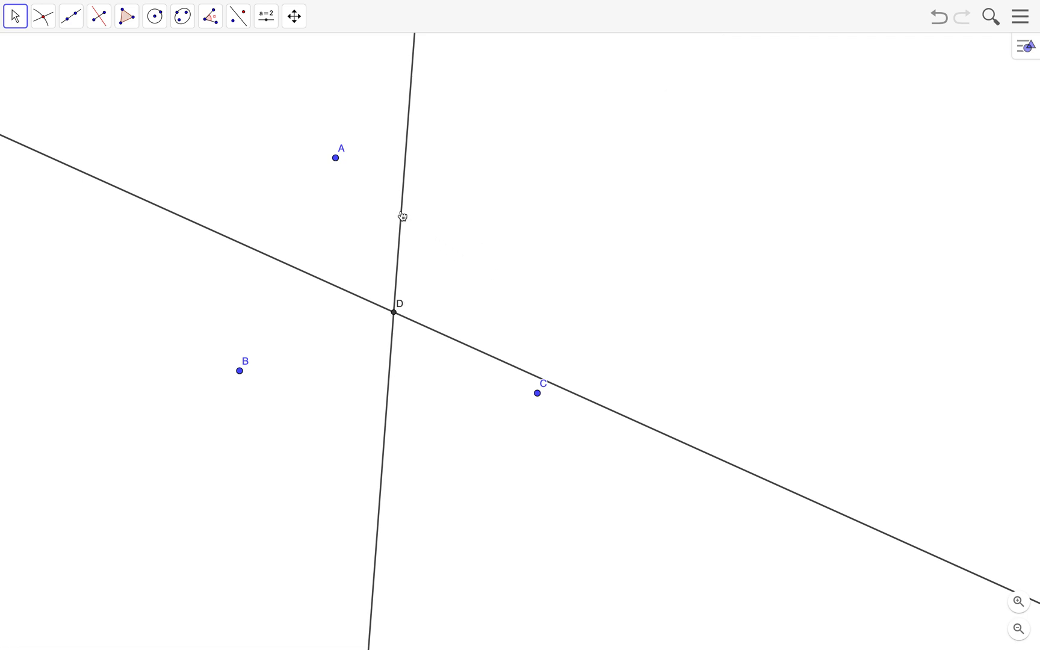
# - Hide the remaining perpendicular bisectors, leaving only points A, B, C and D
pyautogui.rightClick(401, 212)
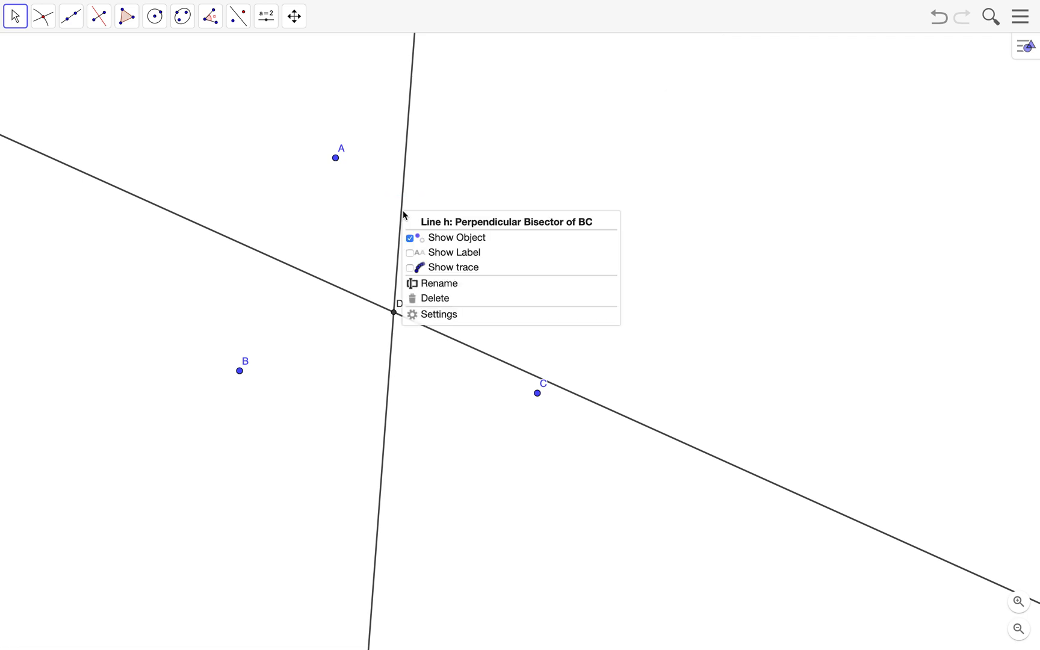
pyautogui.moveTo(427, 242)
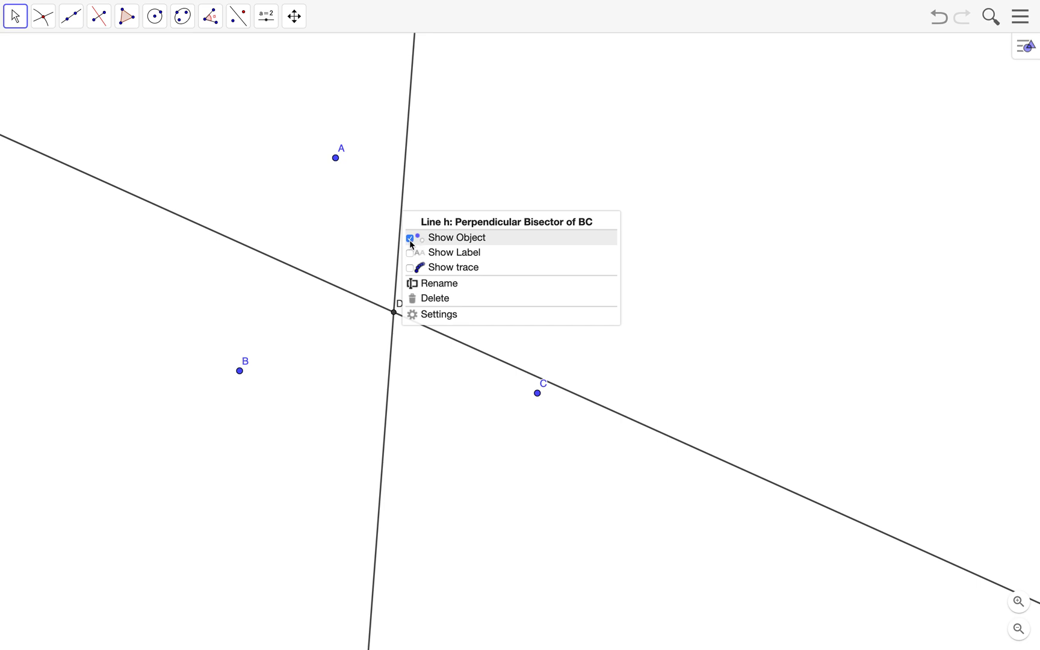
pyautogui.click(411, 237)
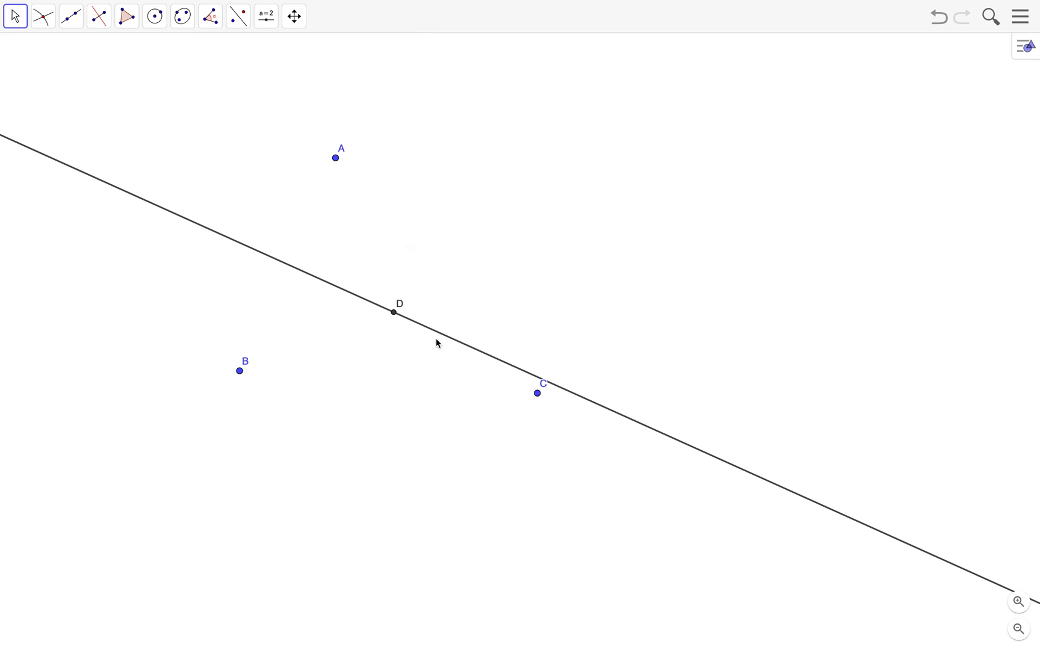
pyautogui.rightClick(437, 343)
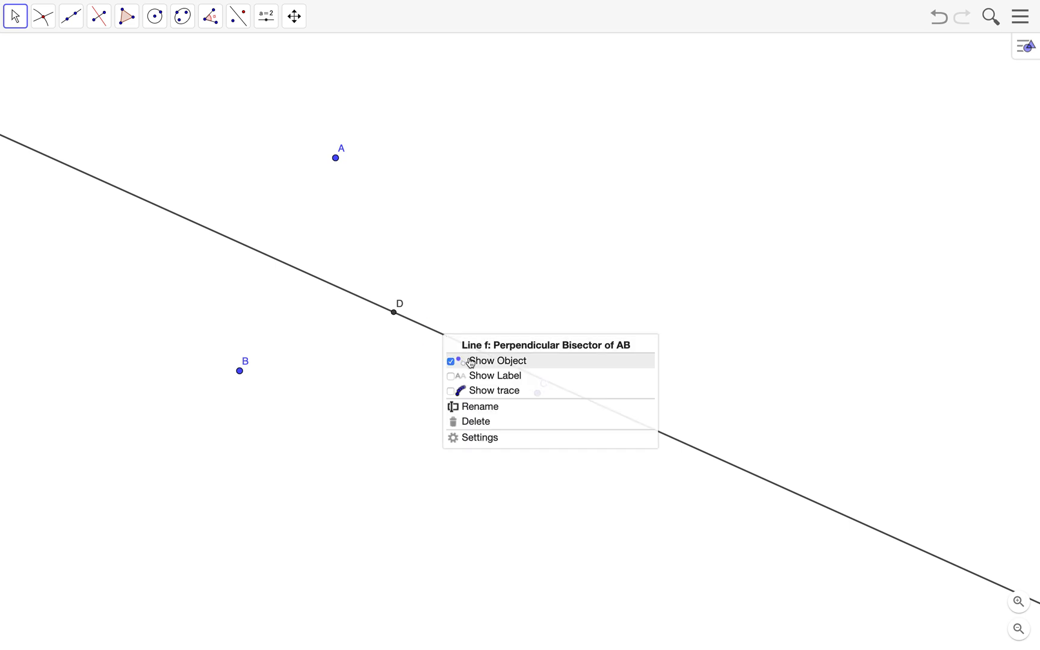
pyautogui.click(496, 360)
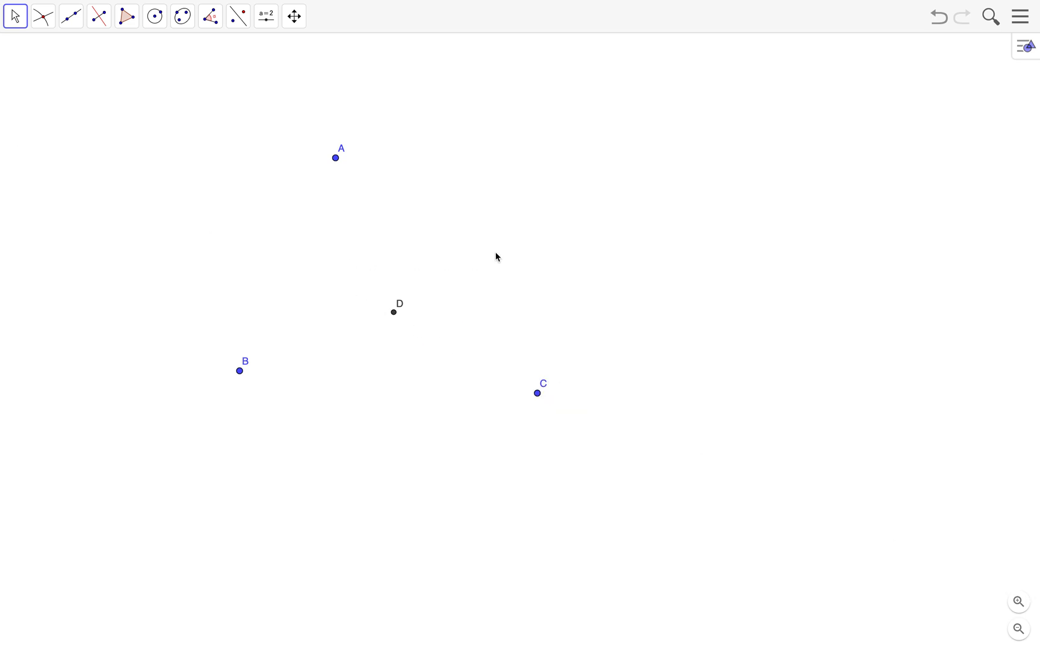
pyautogui.click(155, 15)
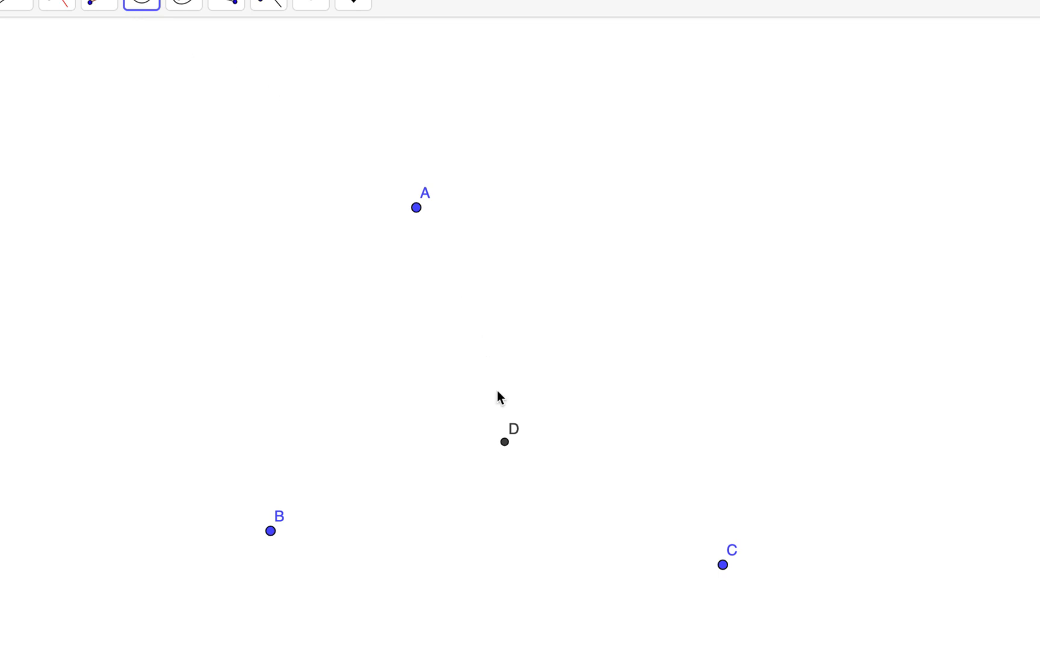
# - Draw the circle centred at D passing through point C (and hence A and B)
pyautogui.moveTo(504, 442); pyautogui.dragTo(612, 509)
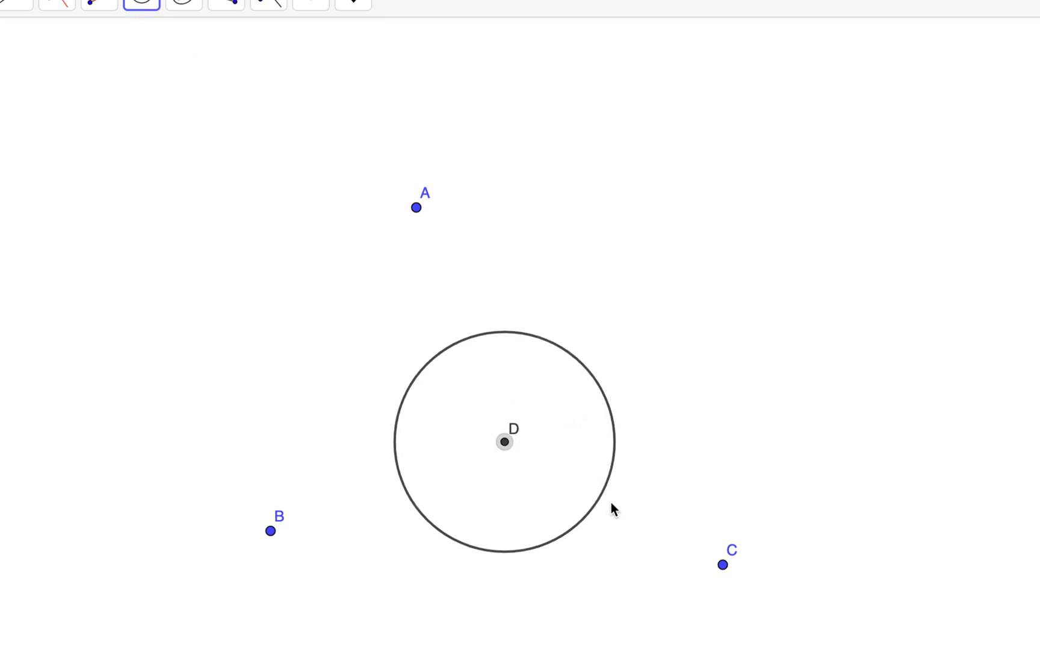
pyautogui.moveTo(613, 508); pyautogui.dragTo(721, 563)
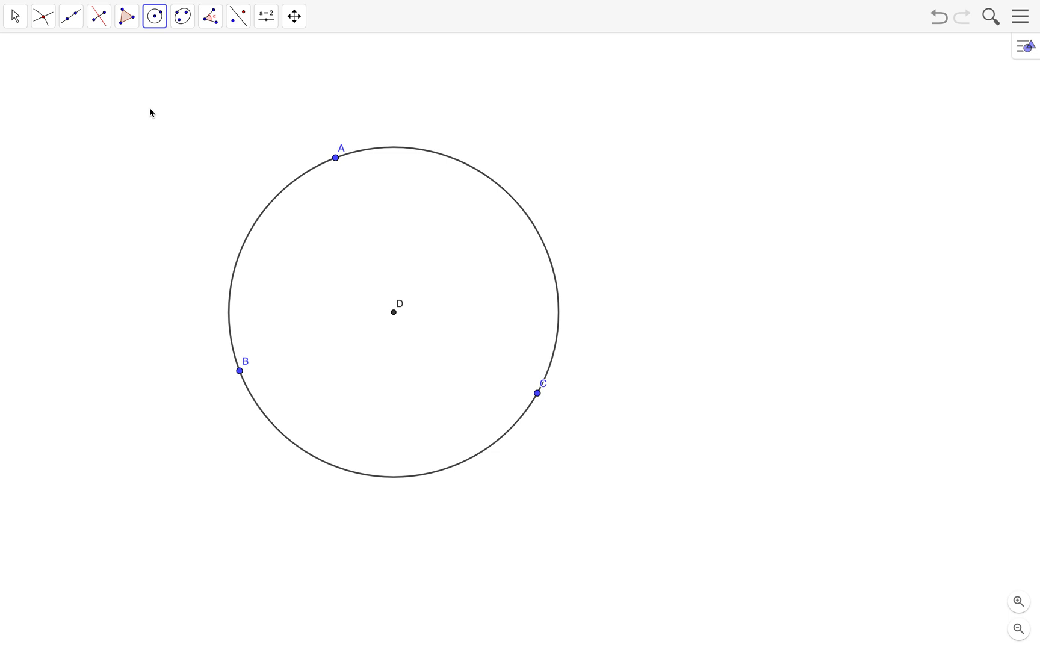
pyautogui.moveTo(140, 114)
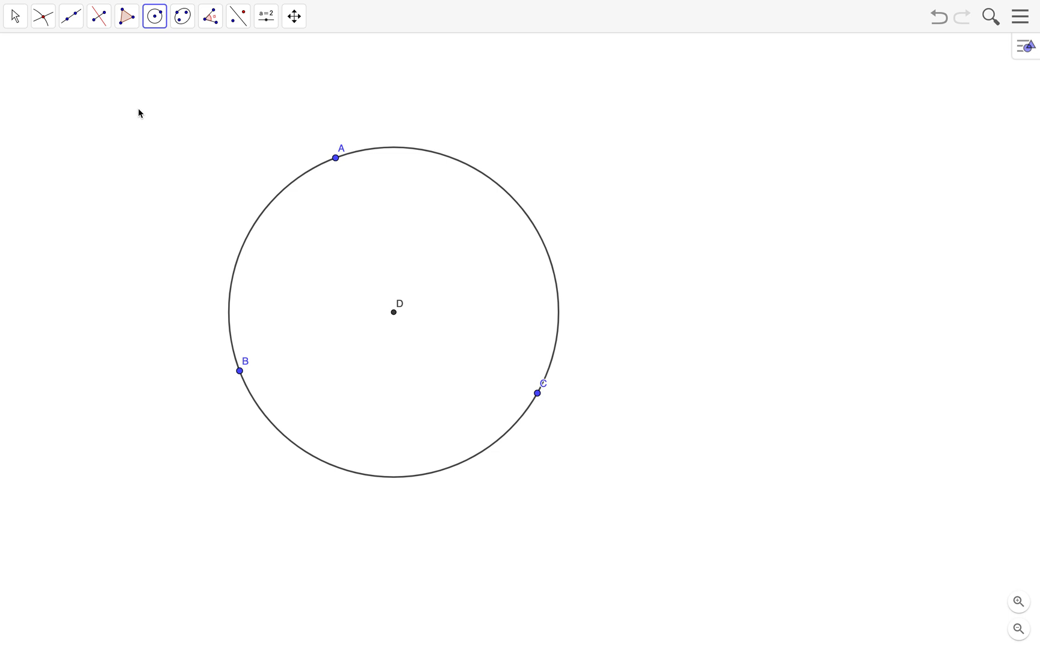
# - Drag A and B to test the circle follows them, and hide centre point D
pyautogui.click(15, 15)
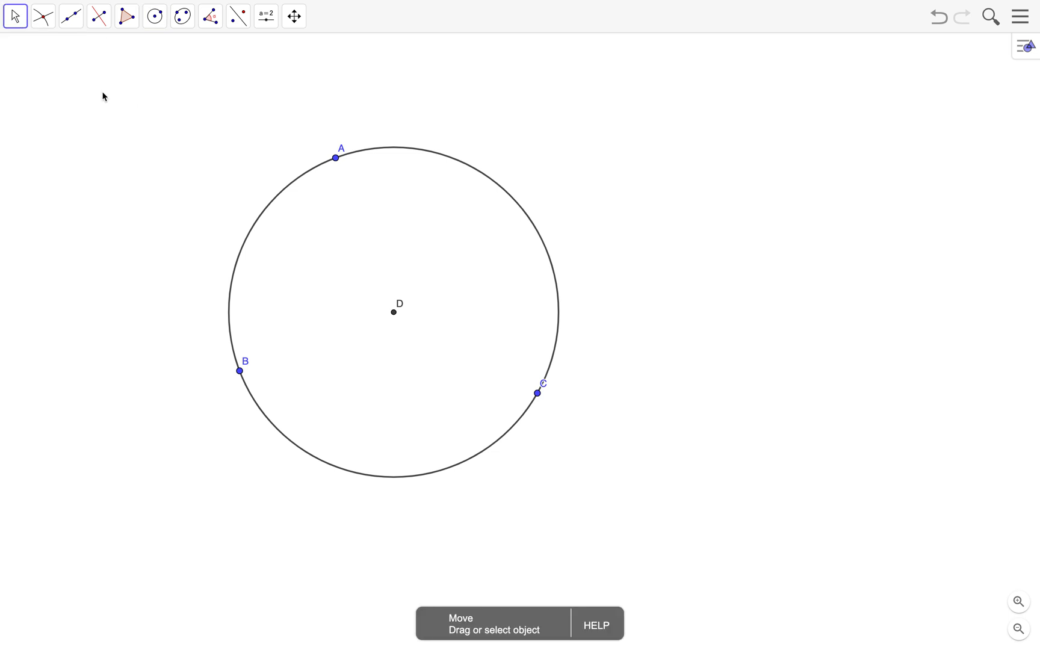
pyautogui.moveTo(335, 158); pyautogui.dragTo(363, 143)
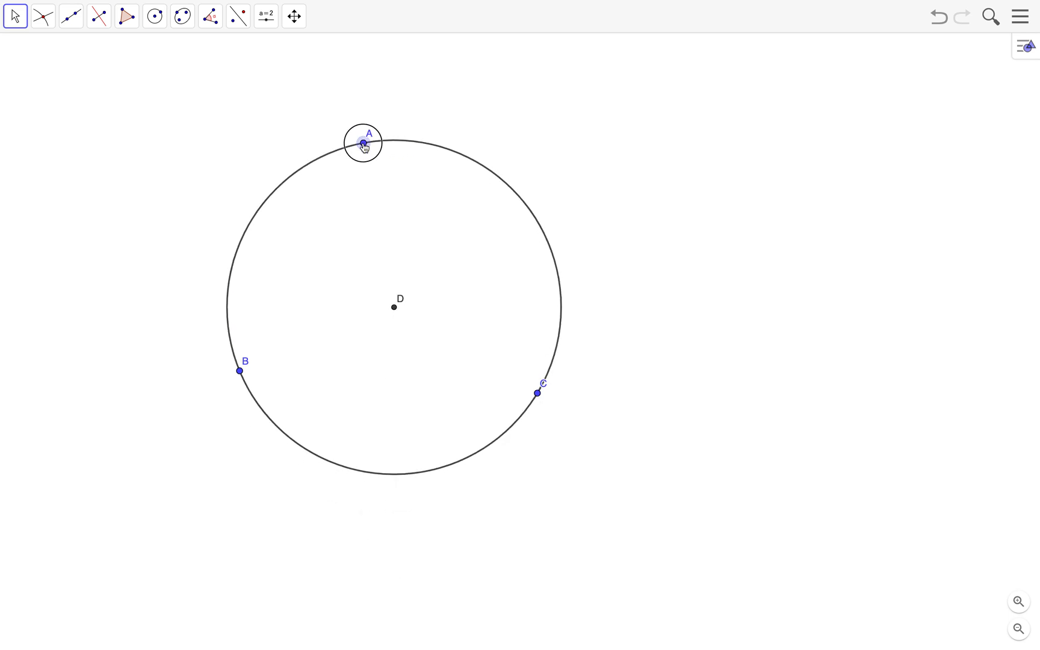
pyautogui.moveTo(238, 370); pyautogui.dragTo(449, 446)
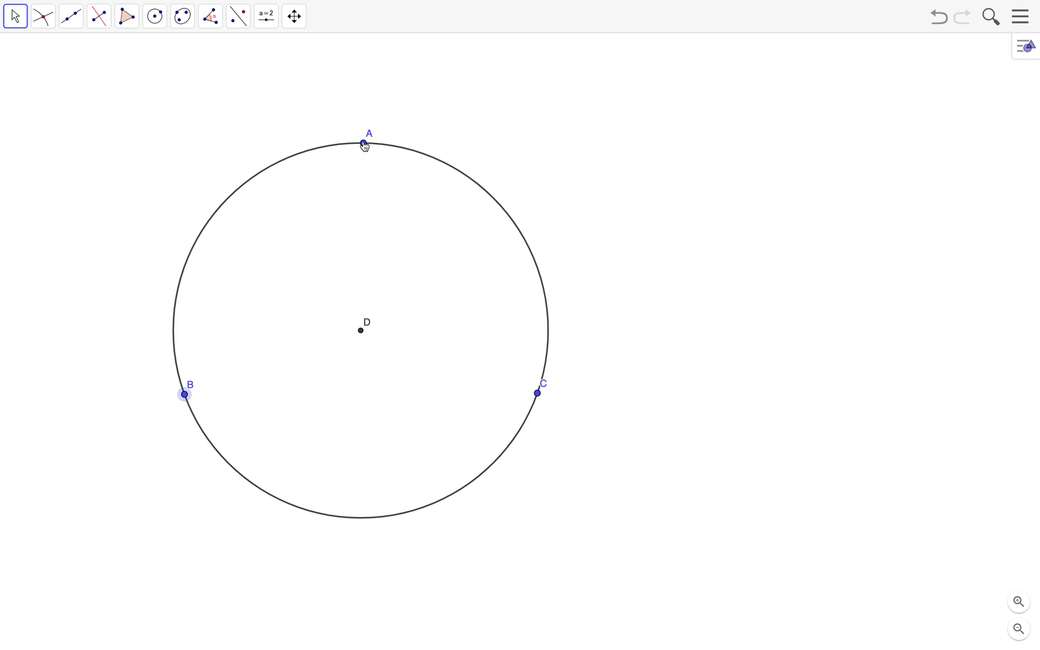
pyautogui.moveTo(365, 145); pyautogui.dragTo(439, 218)
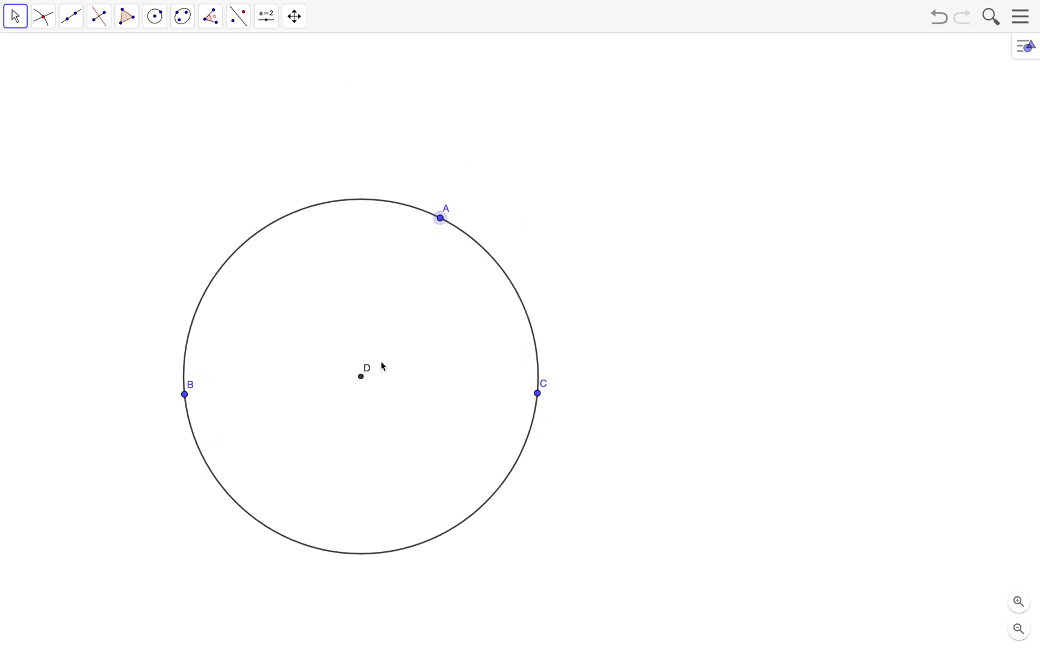
pyautogui.rightClick(360, 375)
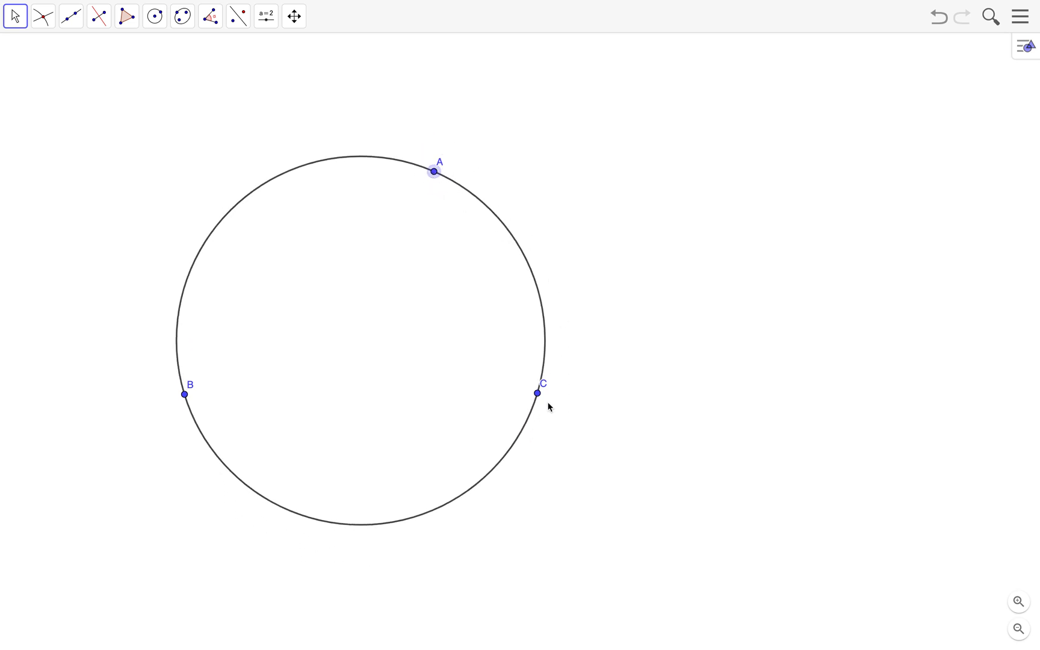
# - Drag C and B to new positions, the circle still passing through all three
pyautogui.moveTo(537, 393); pyautogui.dragTo(426, 388)
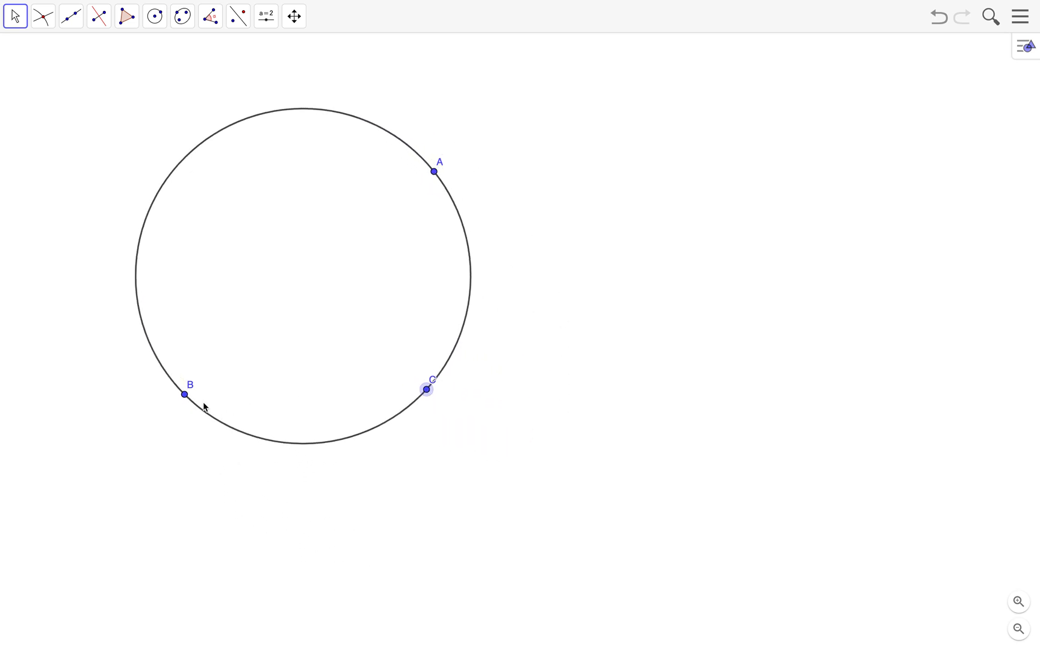
pyautogui.moveTo(185, 394); pyautogui.dragTo(219, 351)
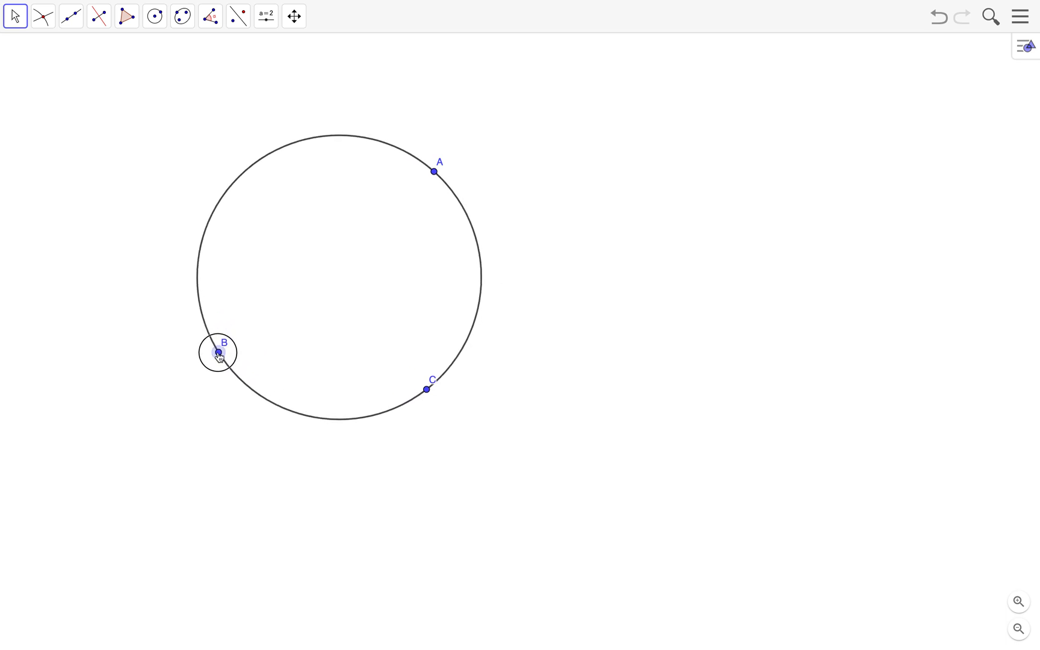
pyautogui.moveTo(219, 353); pyautogui.dragTo(245, 354)
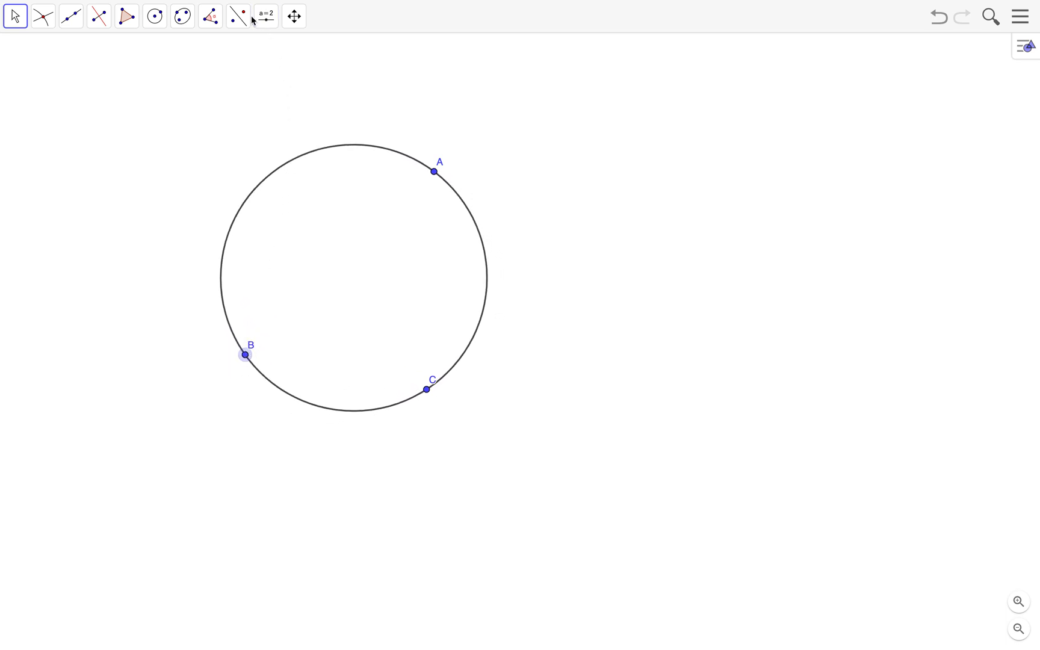
# - Choose the Check Box tool from the input controls group
pyautogui.click(266, 15)
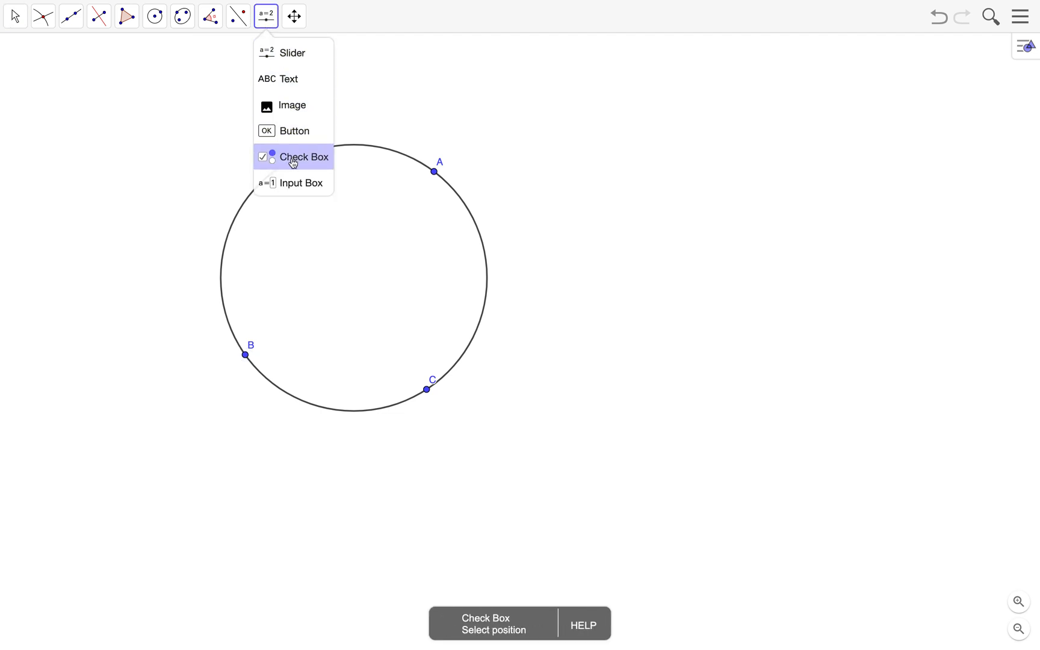
pyautogui.moveTo(294, 131)
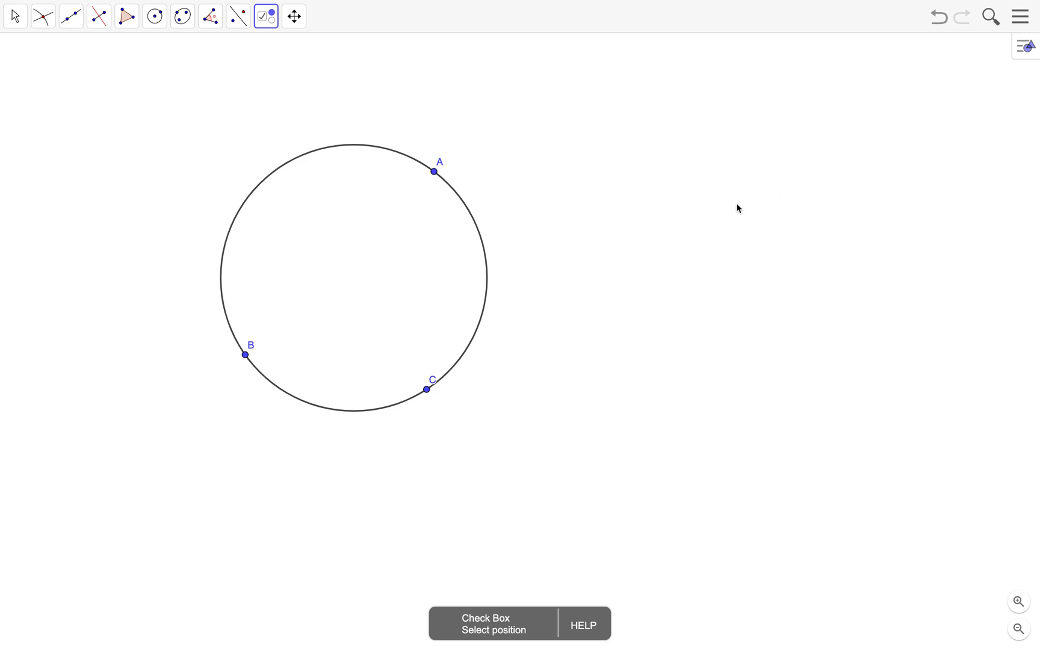
# - Place a checkbox captioned 'Show/Hide Circle' linked to circle c
pyautogui.click(707, 206)
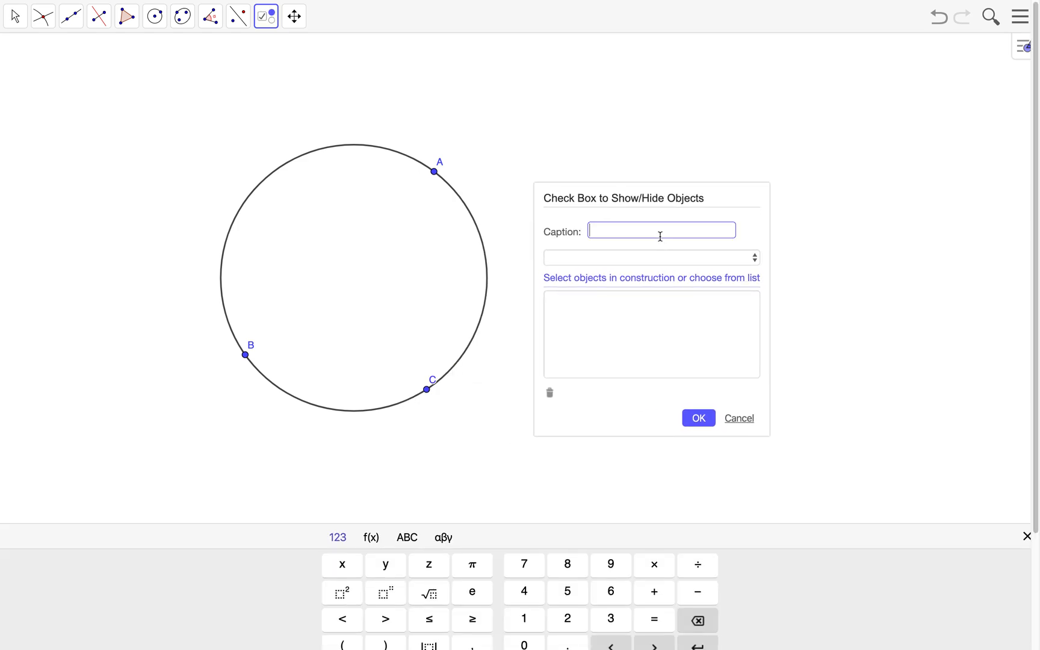
pyautogui.write('Show/Hide Circl')
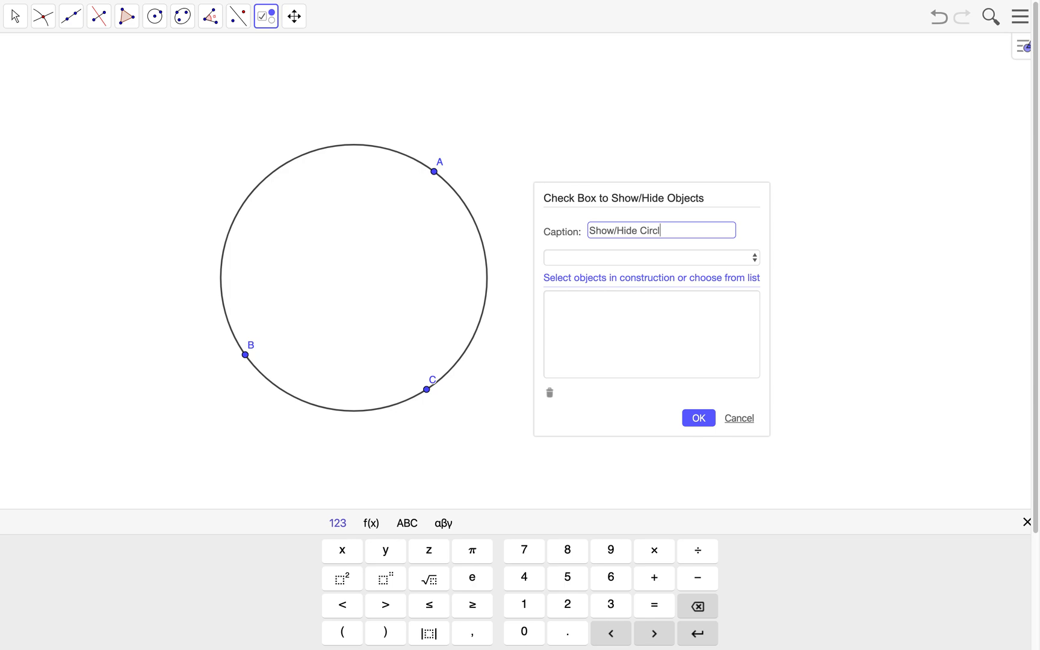
pyautogui.write('e')
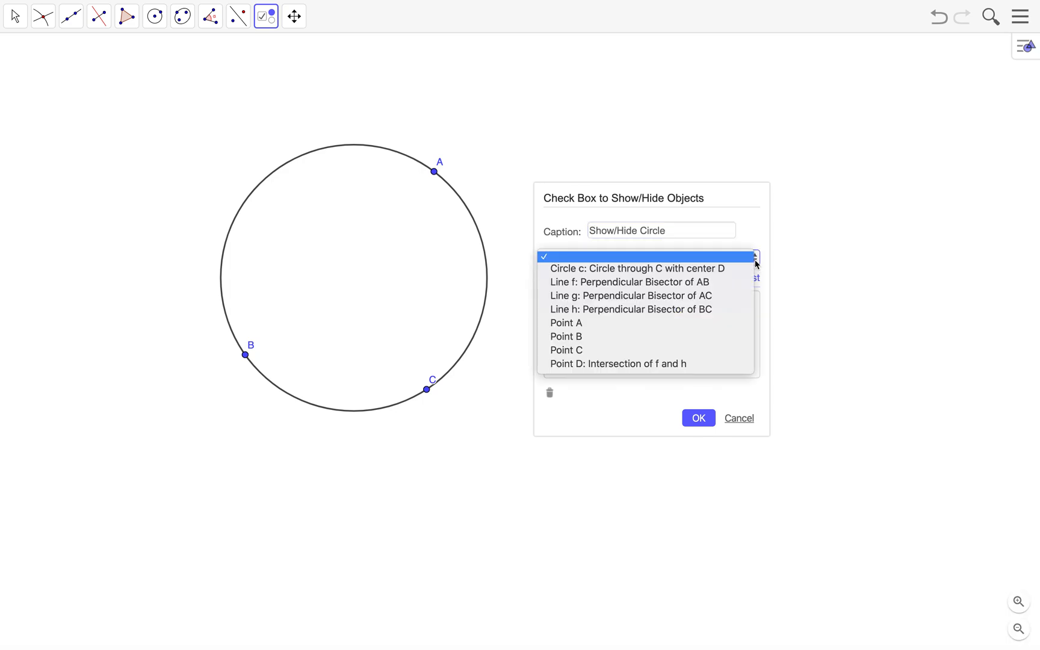
pyautogui.moveTo(751, 265)
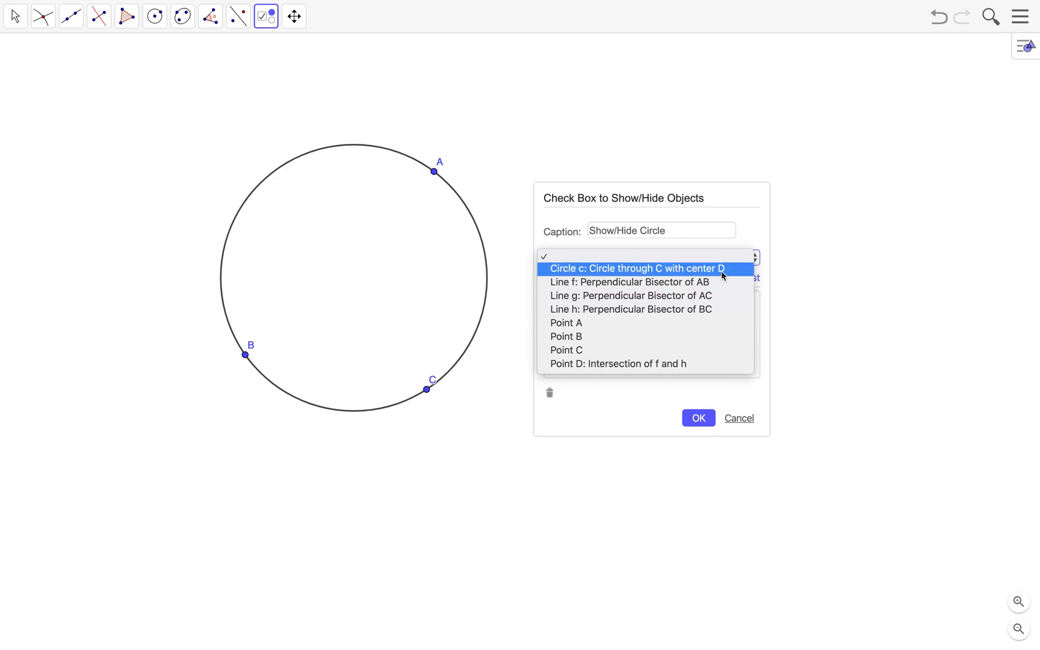
pyautogui.click(636, 268)
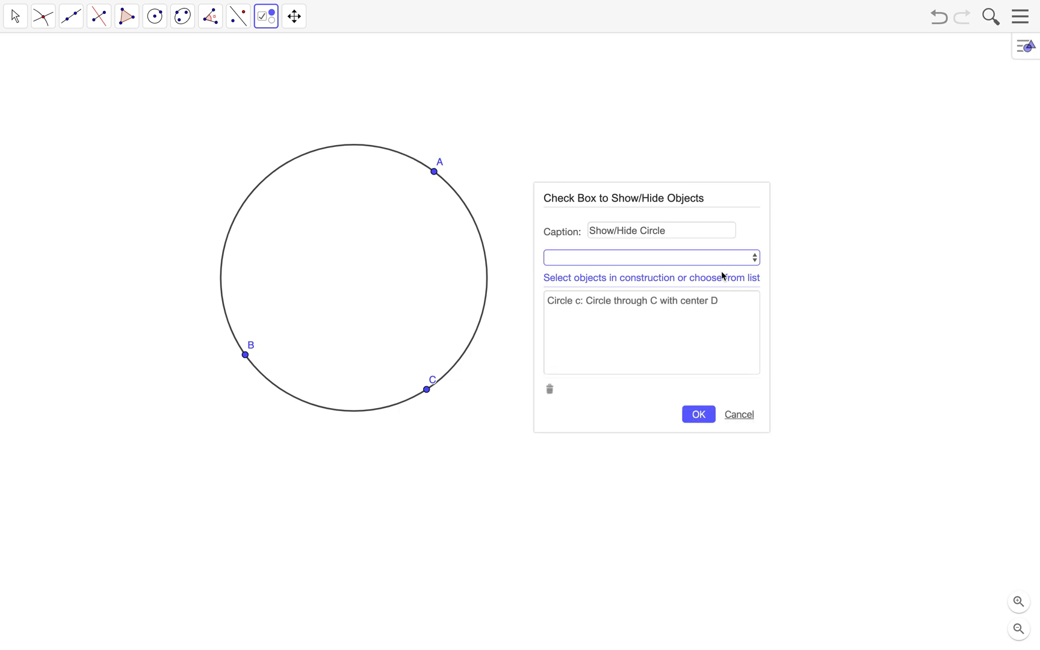
pyautogui.moveTo(706, 350)
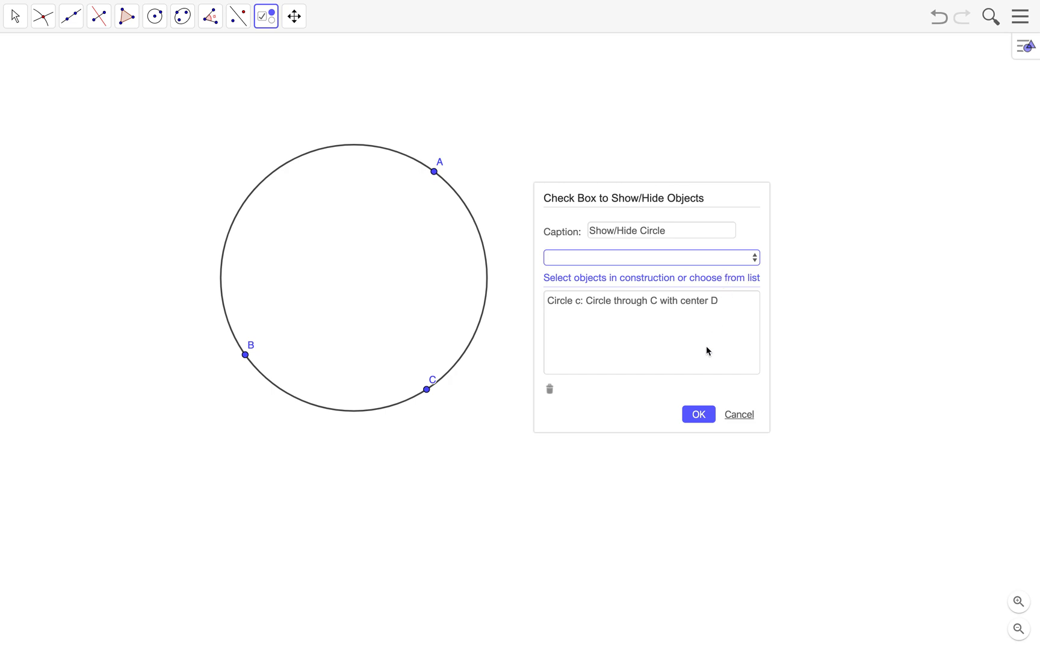
pyautogui.moveTo(661, 304)
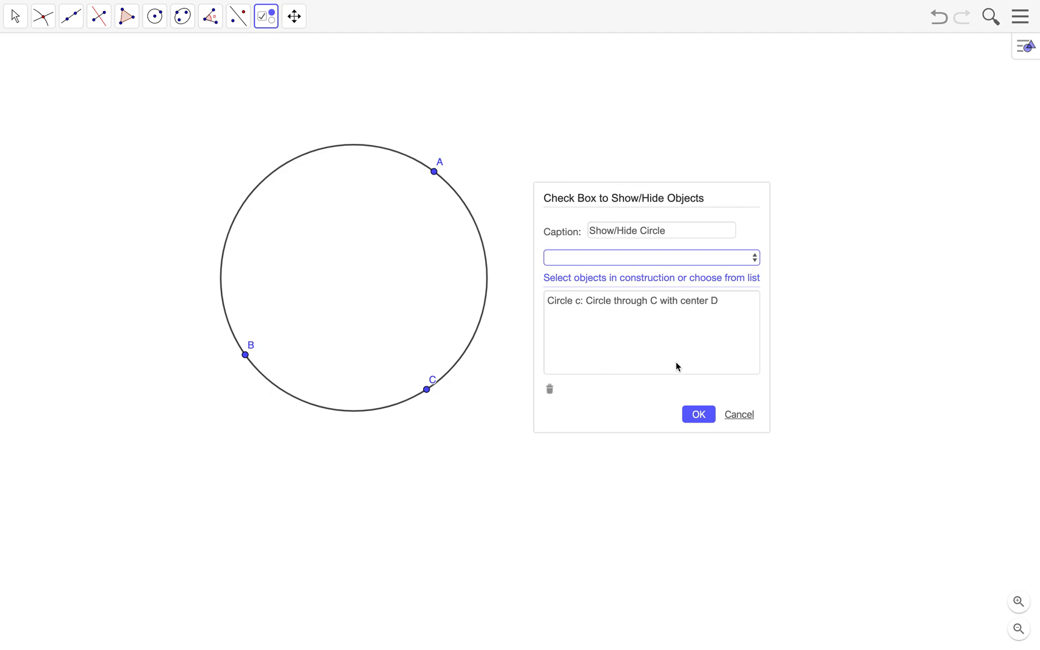
pyautogui.moveTo(625, 382)
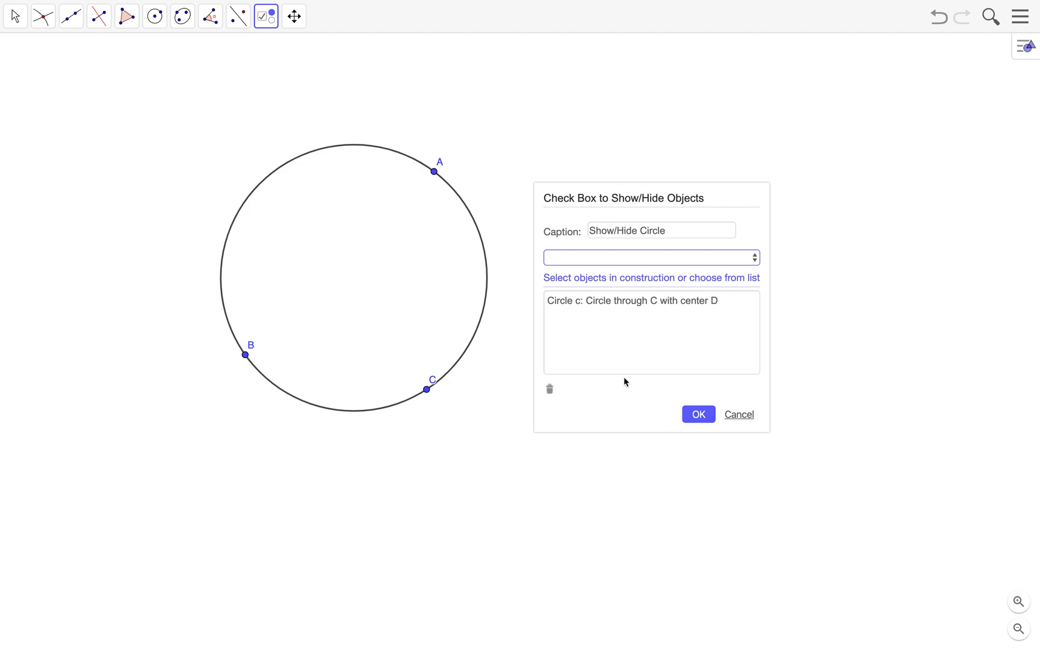
# - Confirm the checkbox and toggle it off, on, off, leaving the circle hidden
pyautogui.click(697, 414)
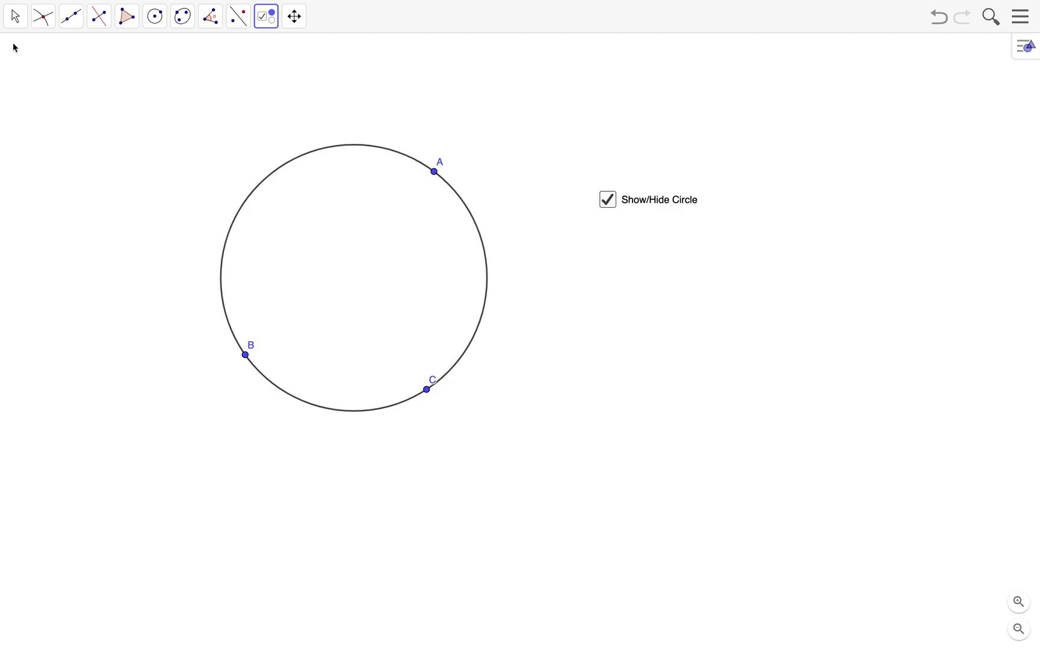
pyautogui.click(14, 15)
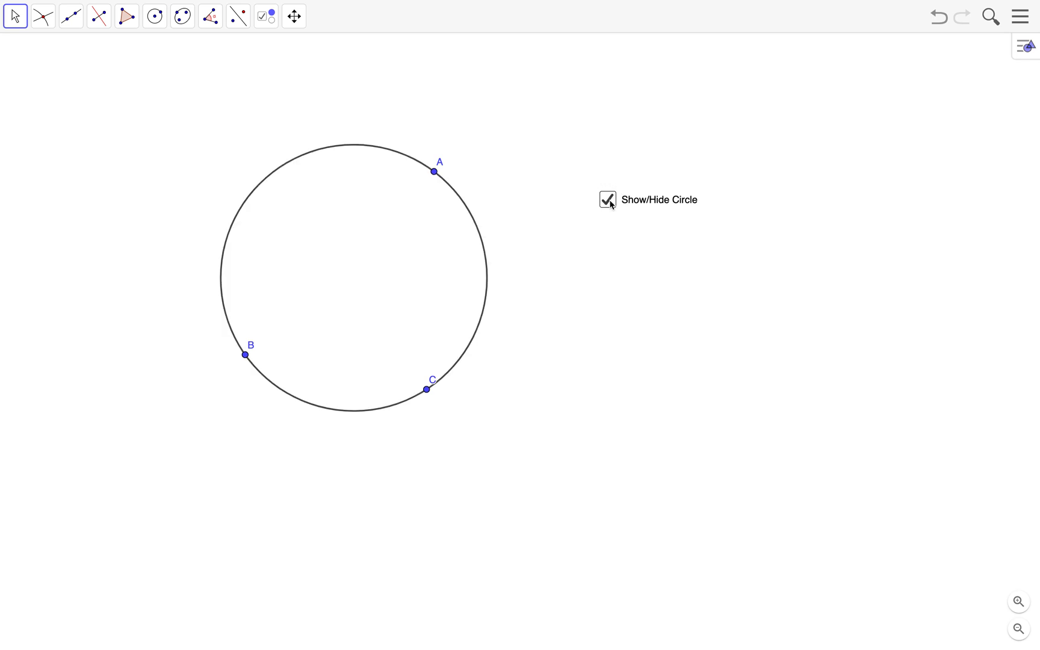
pyautogui.click(607, 199)
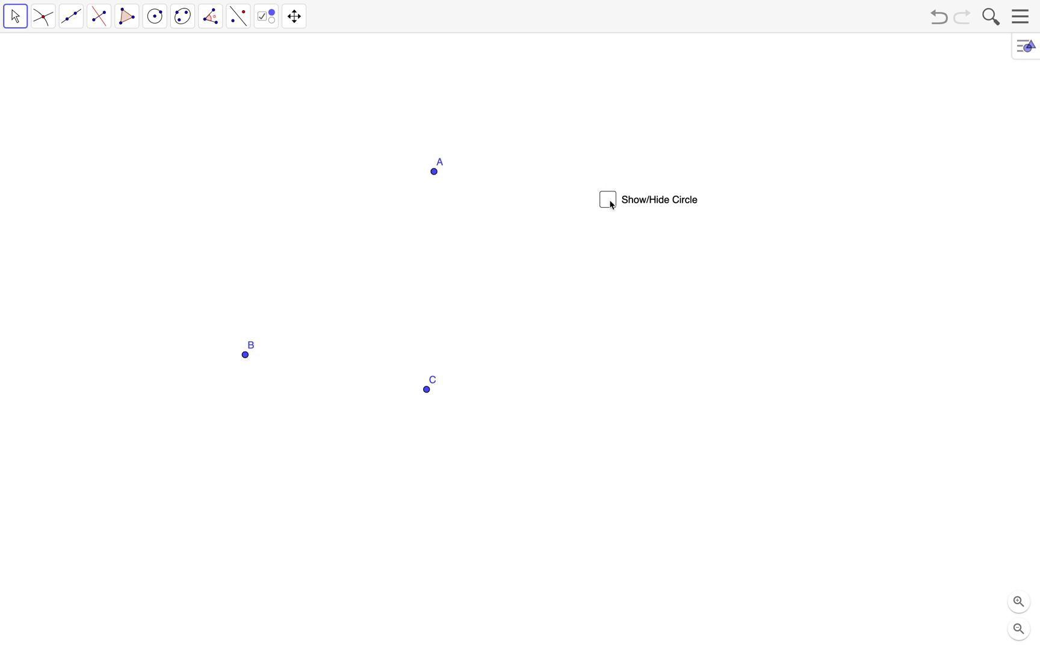
pyautogui.click(606, 200)
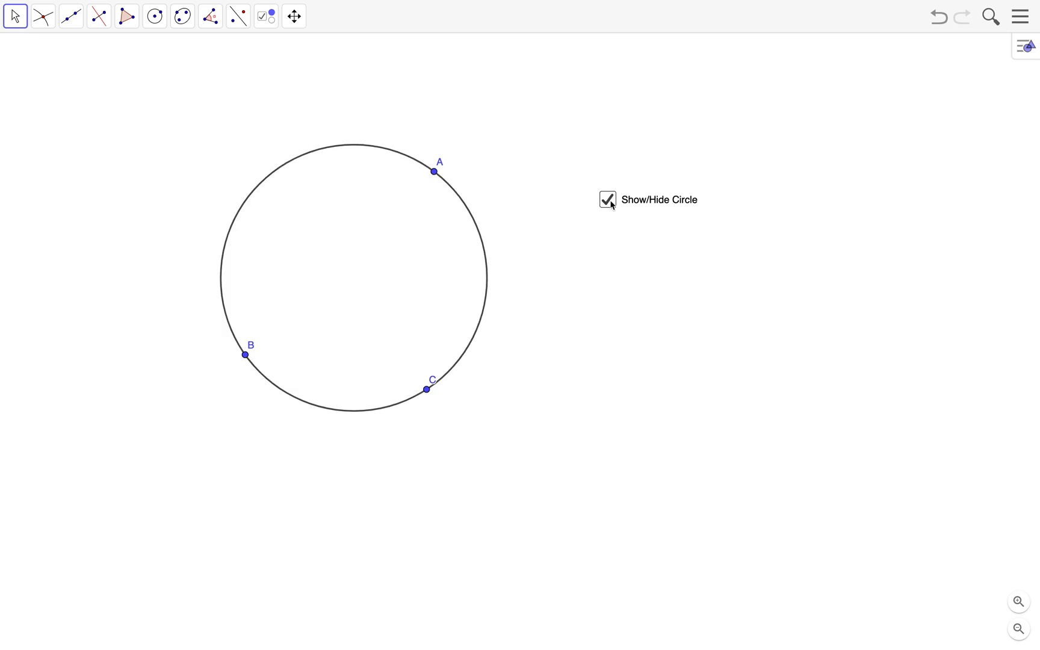
pyautogui.click(607, 199)
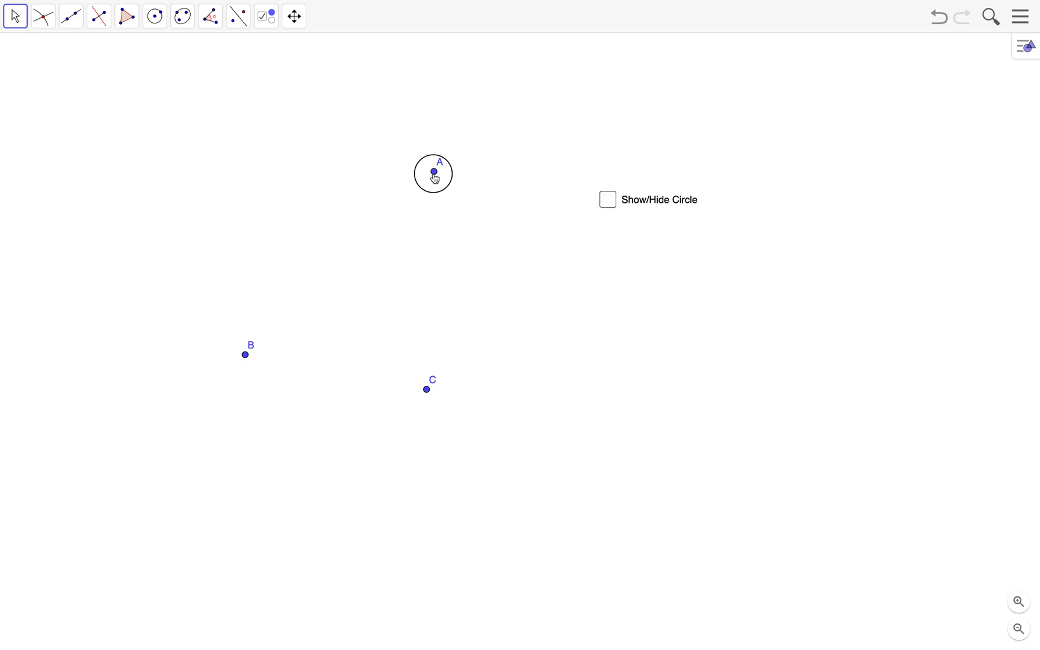
# - Rearrange points A, B and C, moving A far to the left
pyautogui.moveTo(433, 172); pyautogui.dragTo(349, 127)
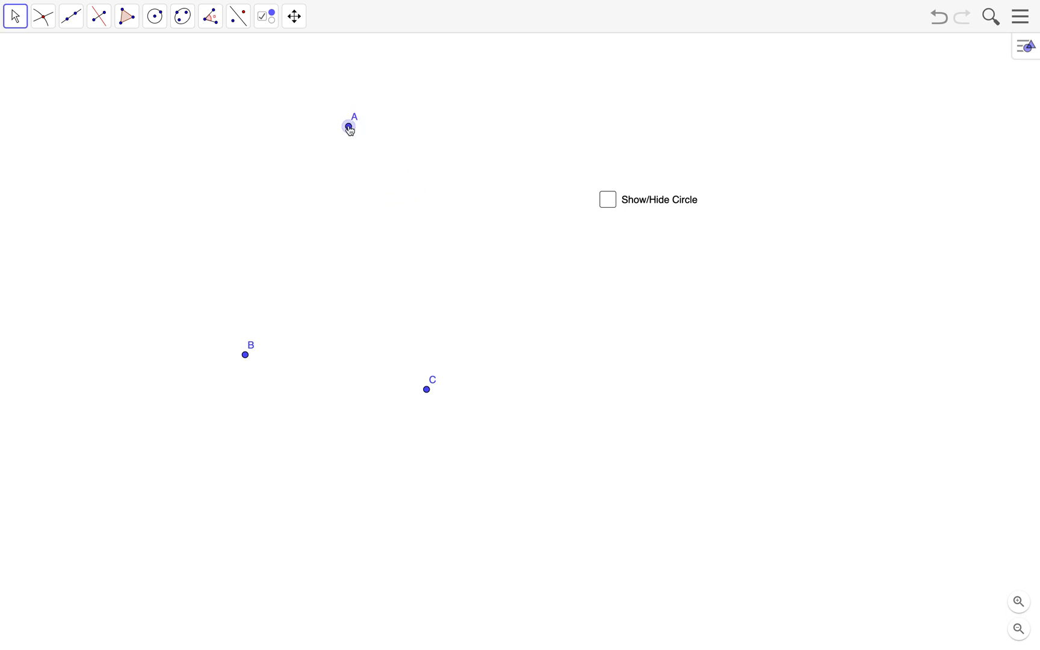
pyautogui.moveTo(244, 354); pyautogui.dragTo(327, 296)
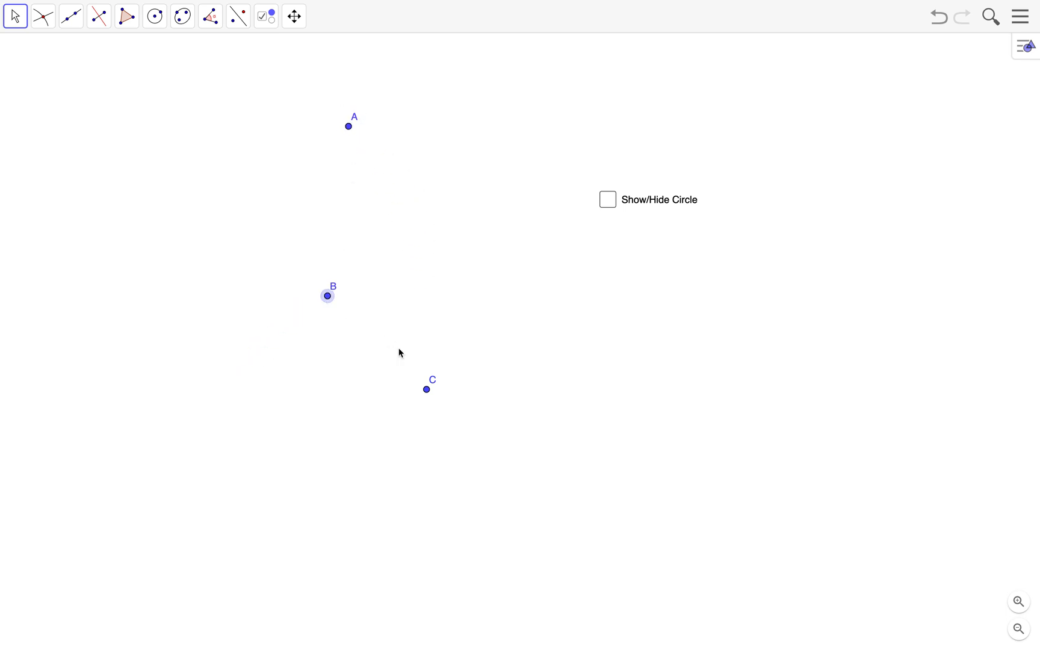
pyautogui.moveTo(426, 389); pyautogui.dragTo(493, 386)
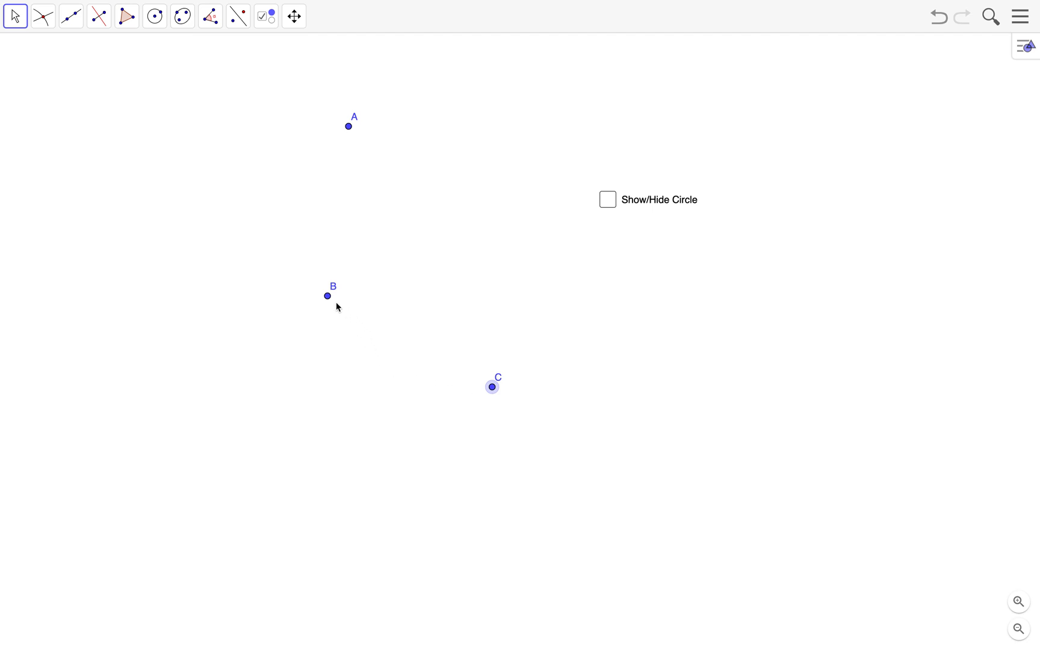
pyautogui.moveTo(327, 297); pyautogui.dragTo(285, 320)
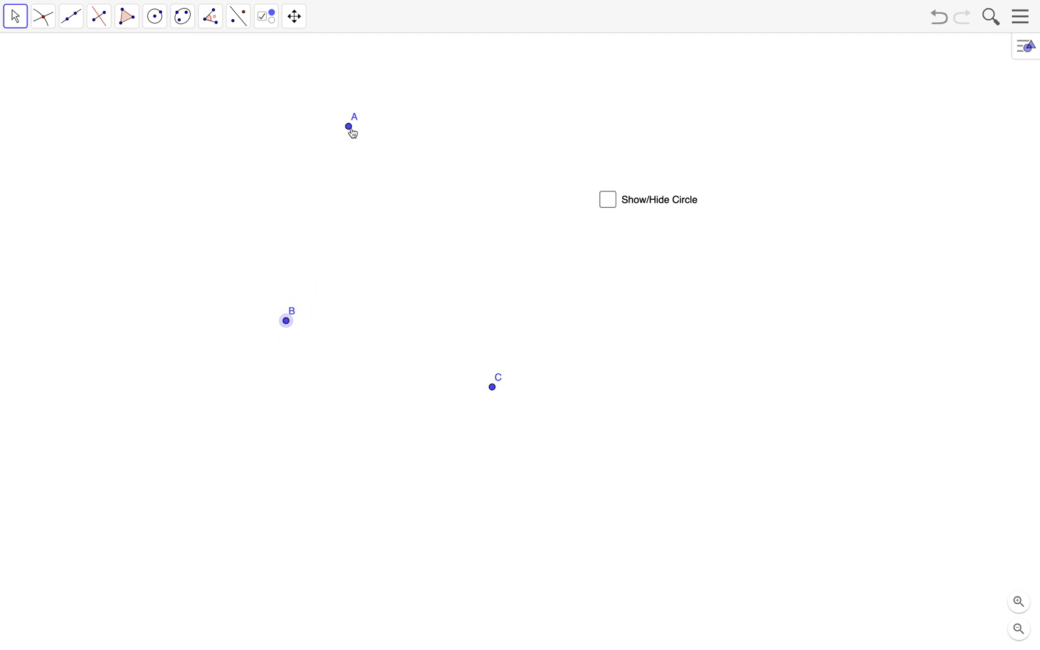
pyautogui.moveTo(348, 126); pyautogui.dragTo(381, 139)
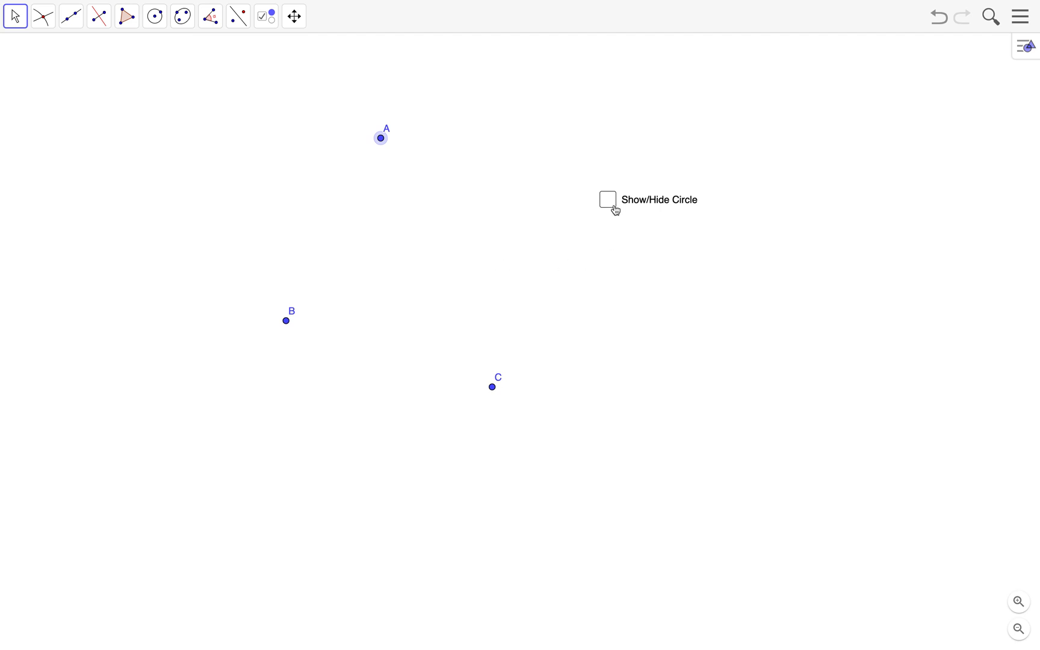
pyautogui.moveTo(381, 138); pyautogui.dragTo(193, 140)
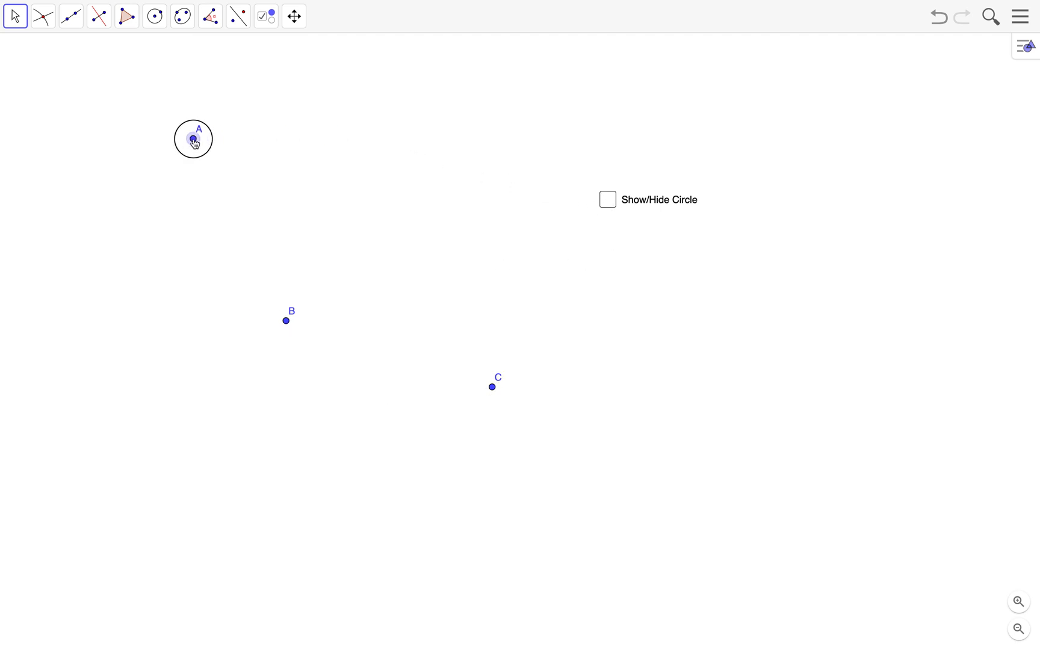
# - Move A down to the lower left and tick the checkbox to show the larger circle
pyautogui.click(606, 200)
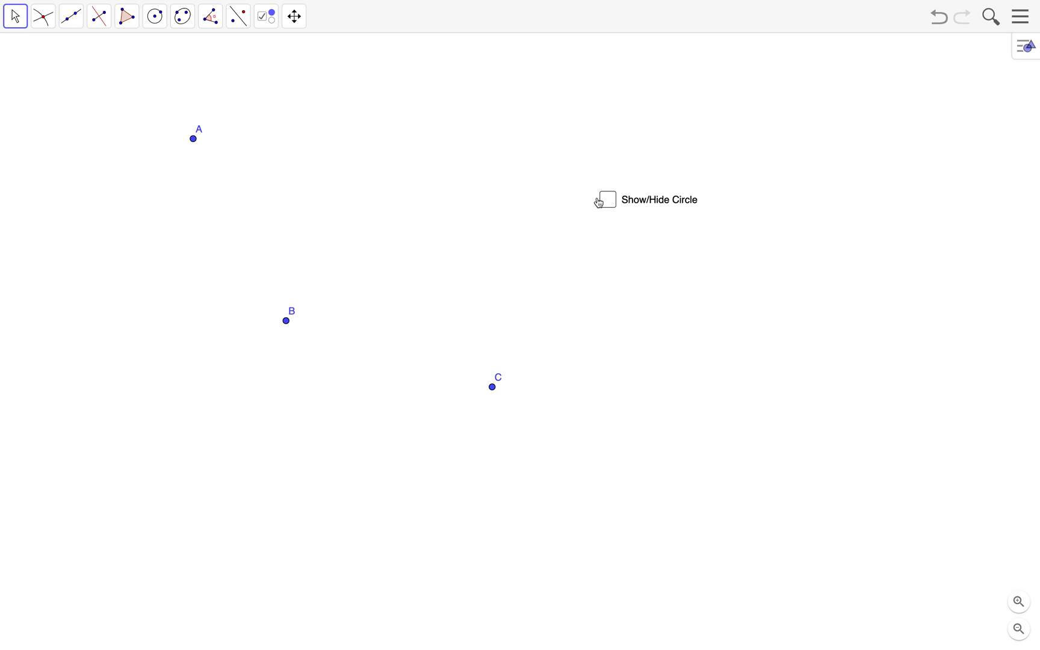
pyautogui.moveTo(193, 139); pyautogui.dragTo(180, 439)
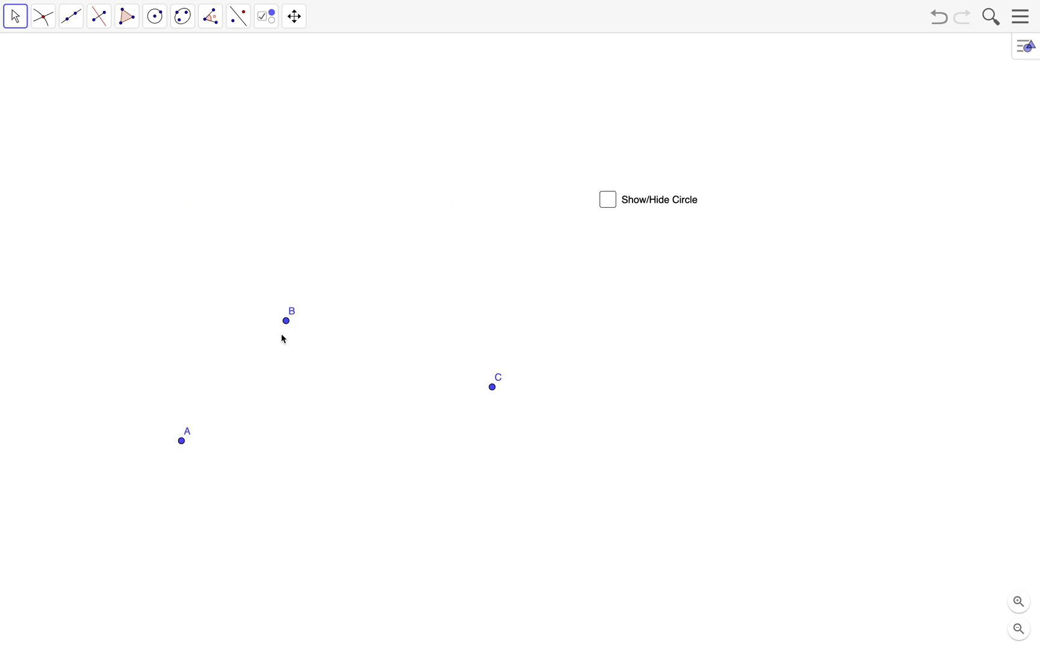
pyautogui.click(607, 200)
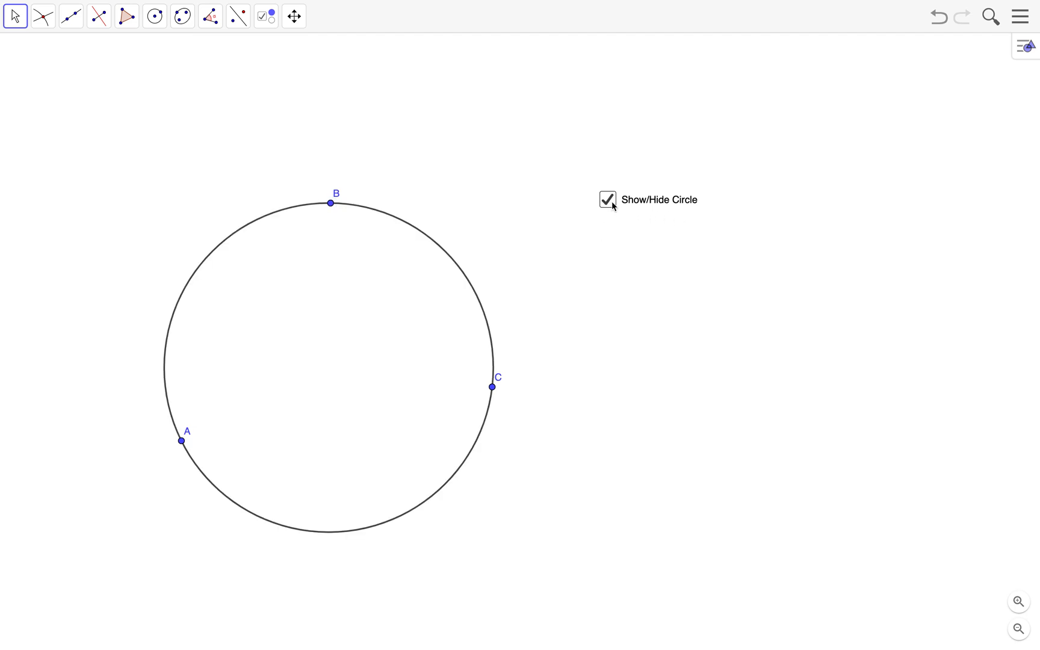
# - Untick and re-tick Show/Hide Circle, then drag C lower left so the circle reshapes
pyautogui.click(607, 200)
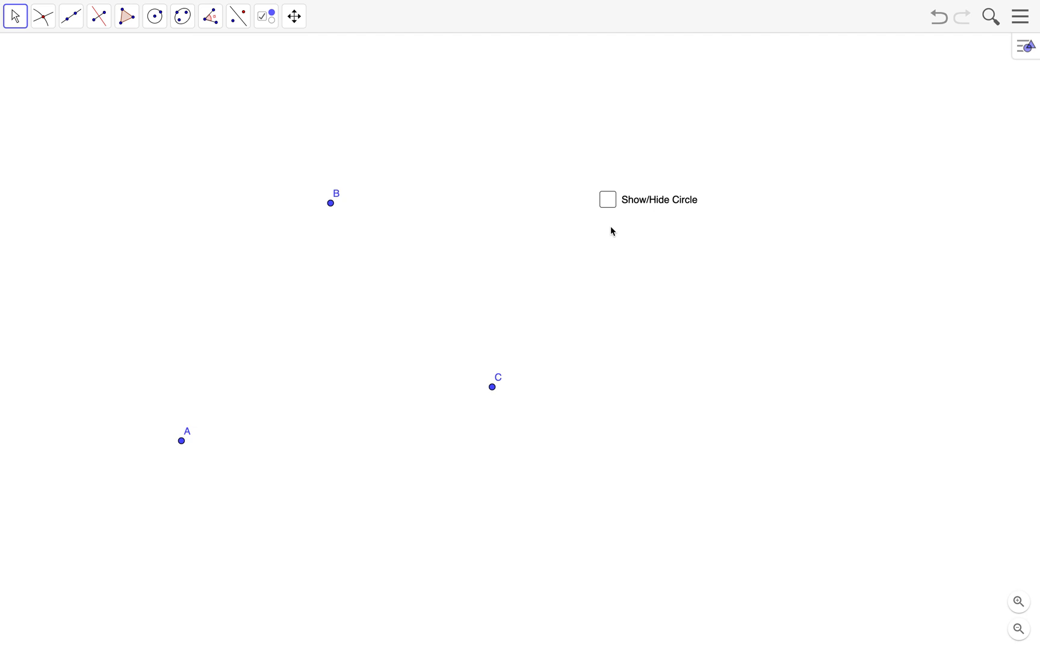
pyautogui.moveTo(623, 218)
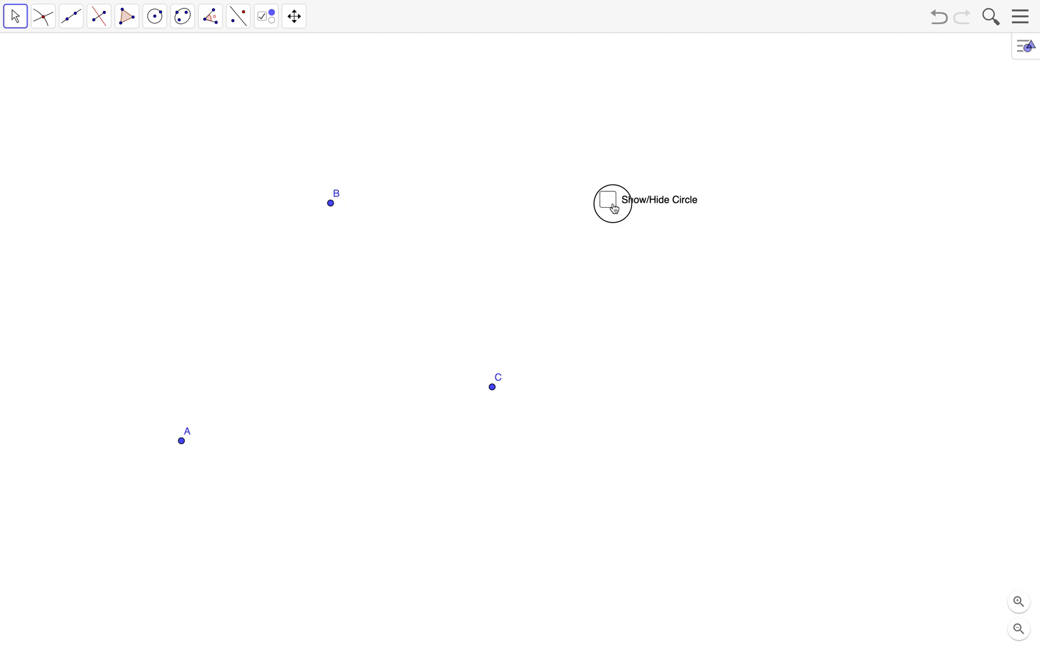
pyautogui.click(607, 198)
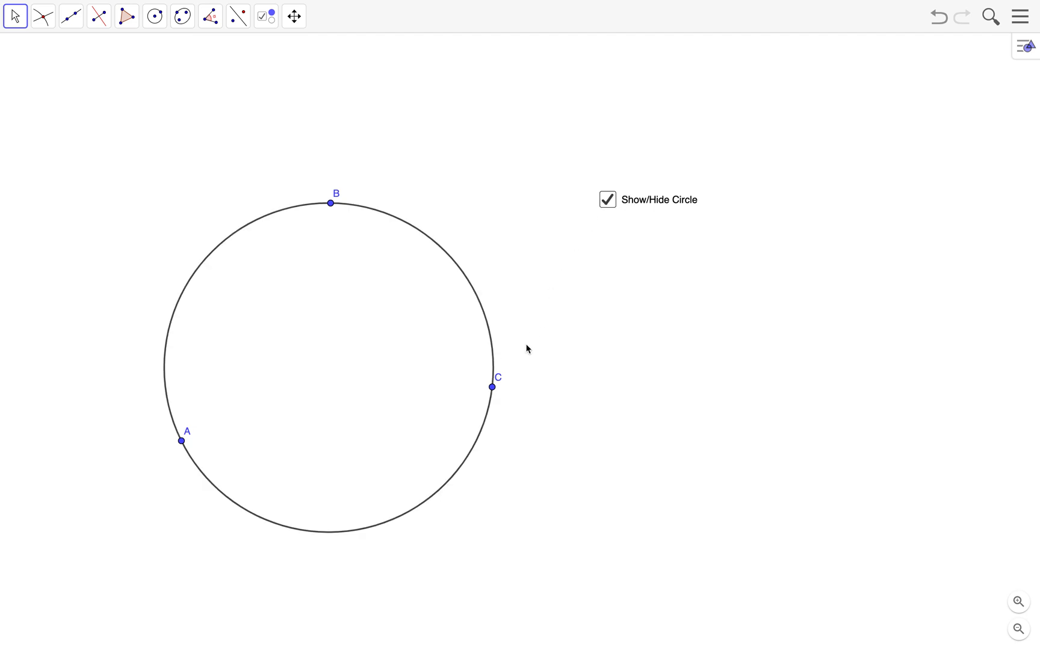
pyautogui.moveTo(492, 387); pyautogui.dragTo(364, 397)
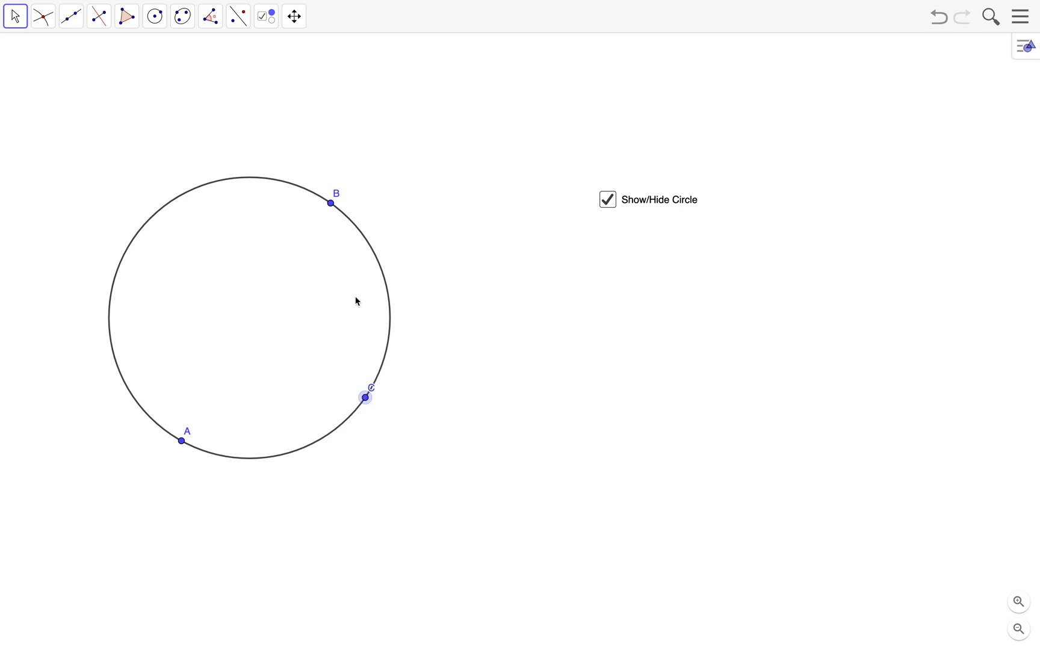